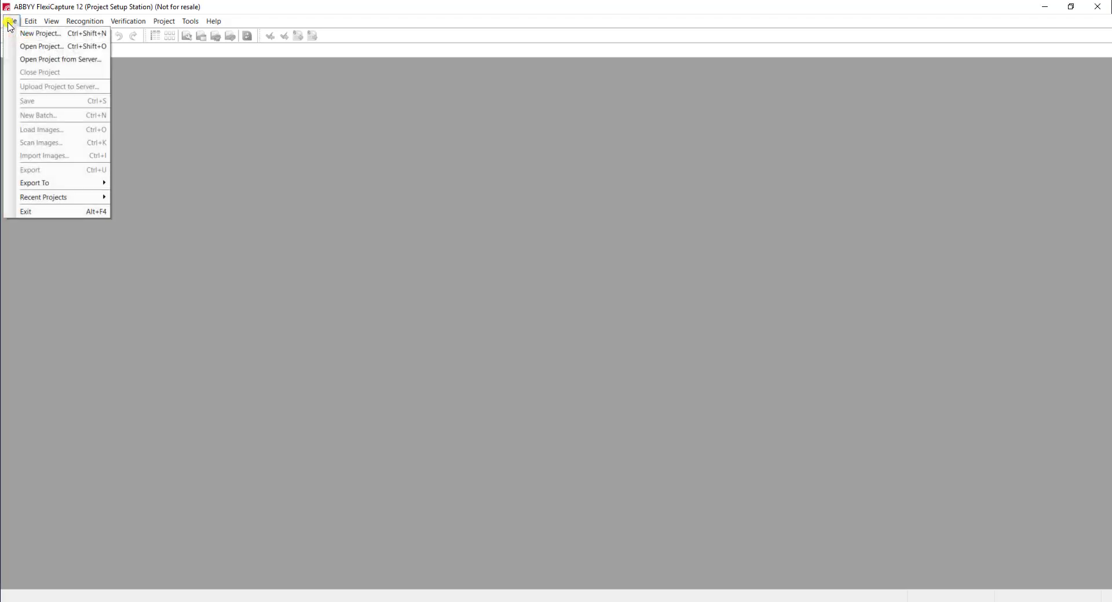
Step: Create a new FlexiCapture project named Test at the chosen location
click(40, 34)
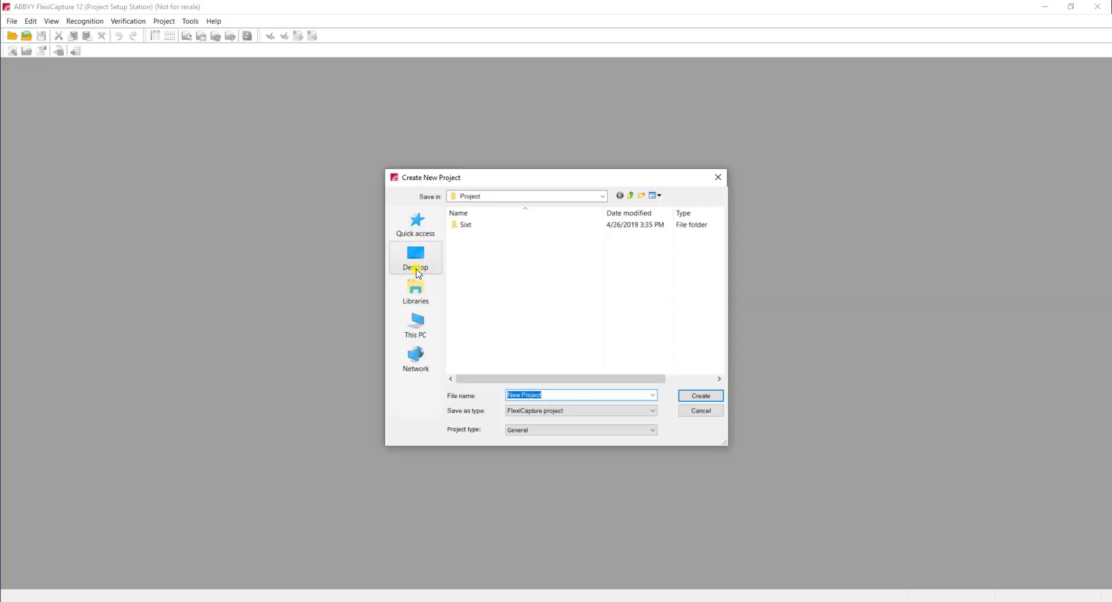
click(415, 257)
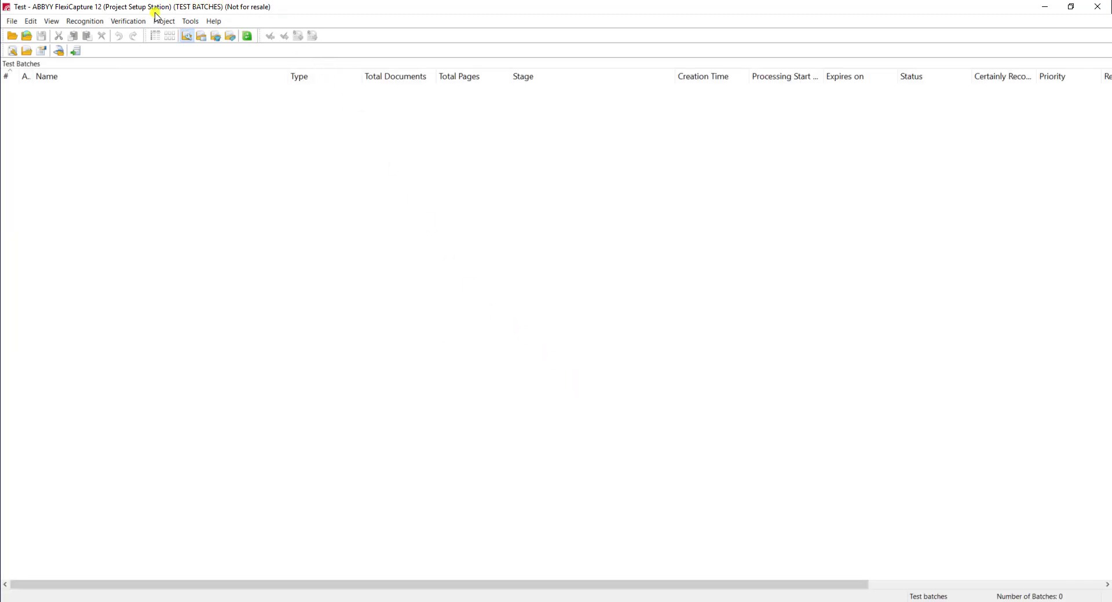
Step: Start a new fixed-form document definition from the Document Definitions list
click(163, 21)
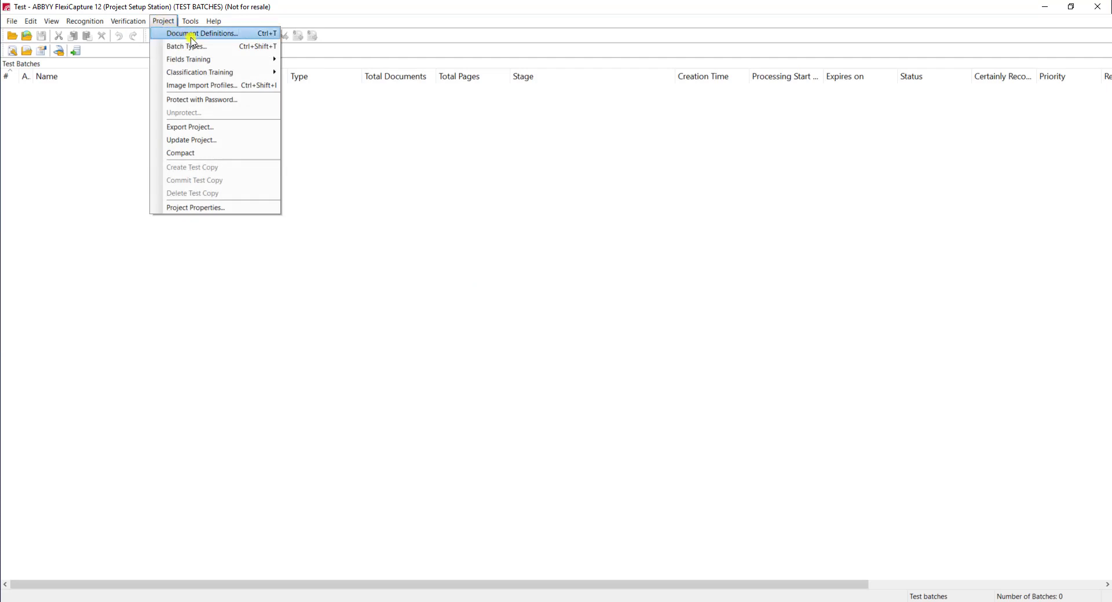
click(204, 33)
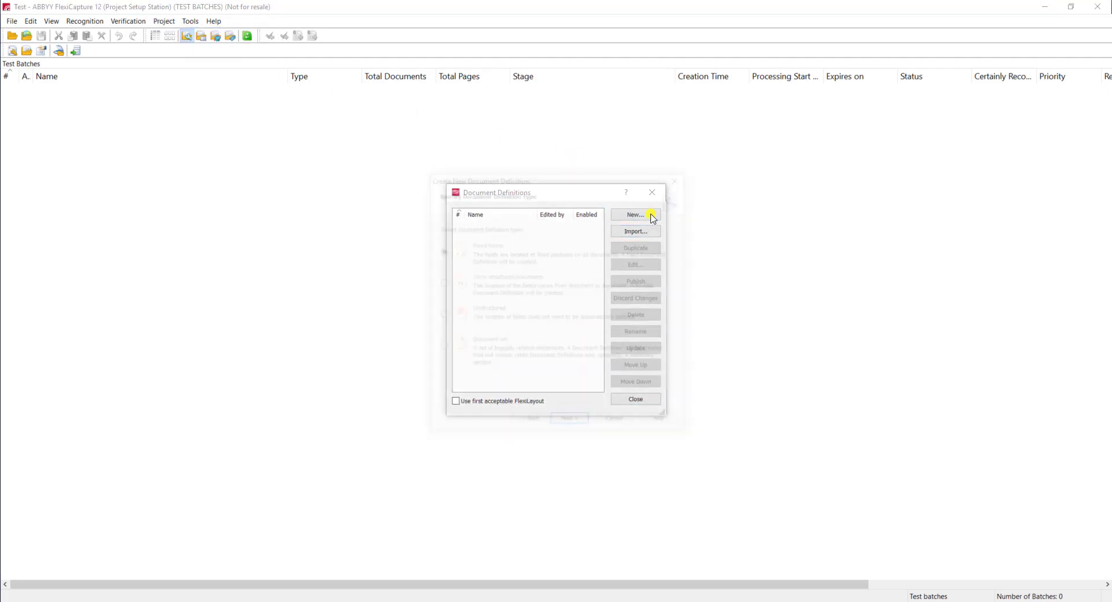
click(634, 214)
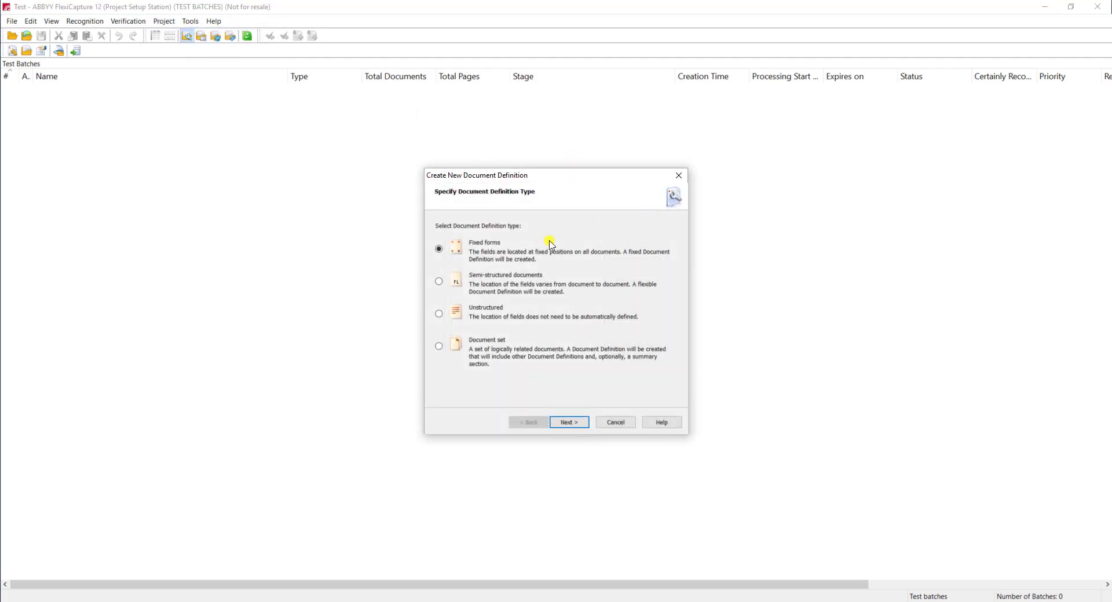
mouse_move(646, 297)
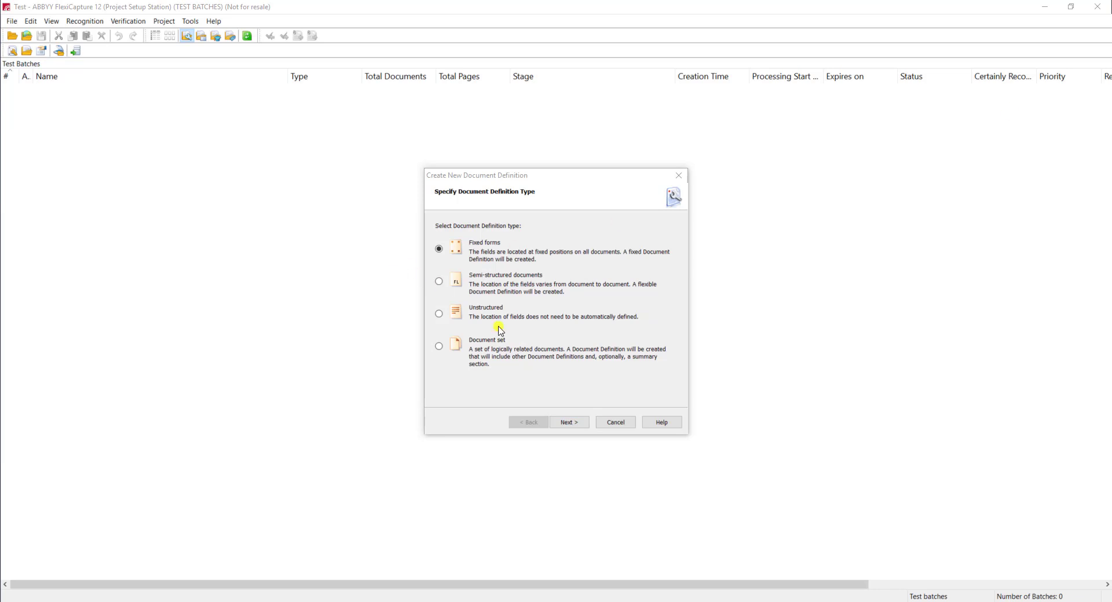
click(567, 422)
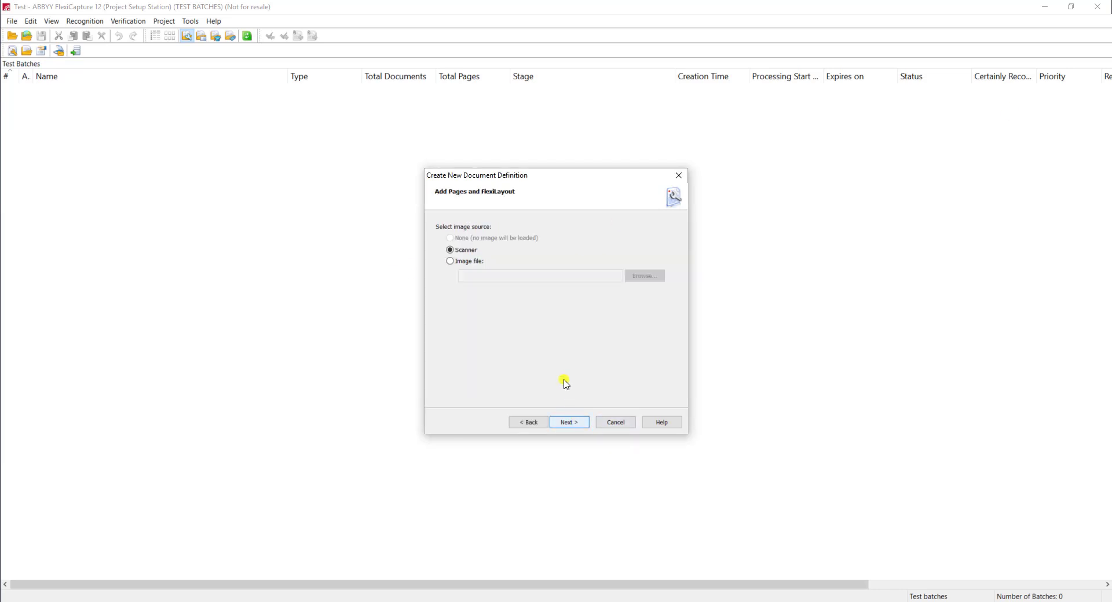
Step: Use the sample direct deposit form image as the definition's page and continue to settings
click(450, 261)
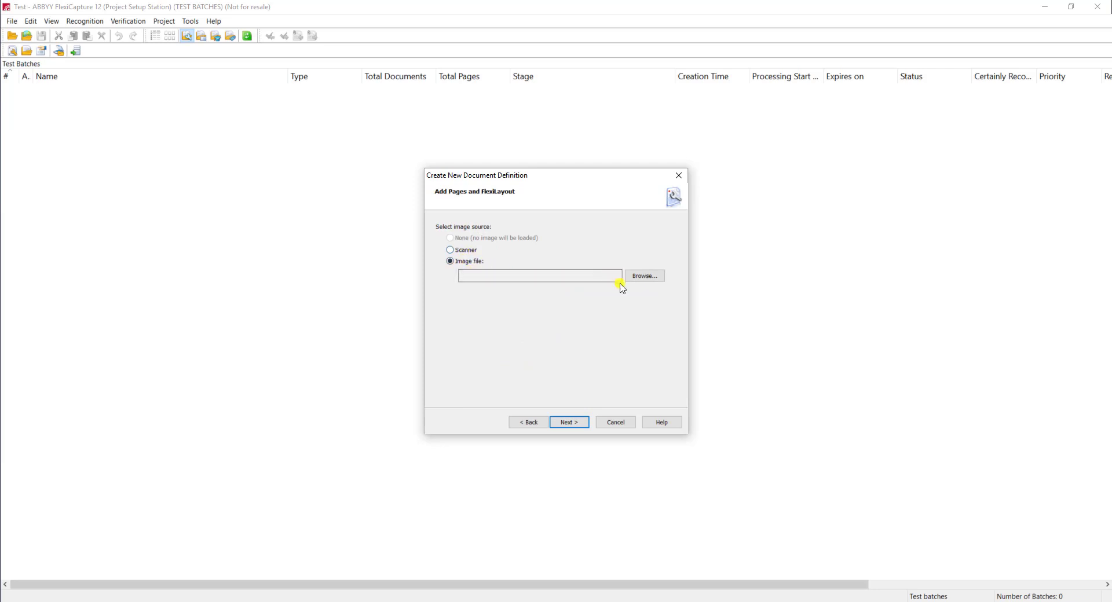
click(643, 276)
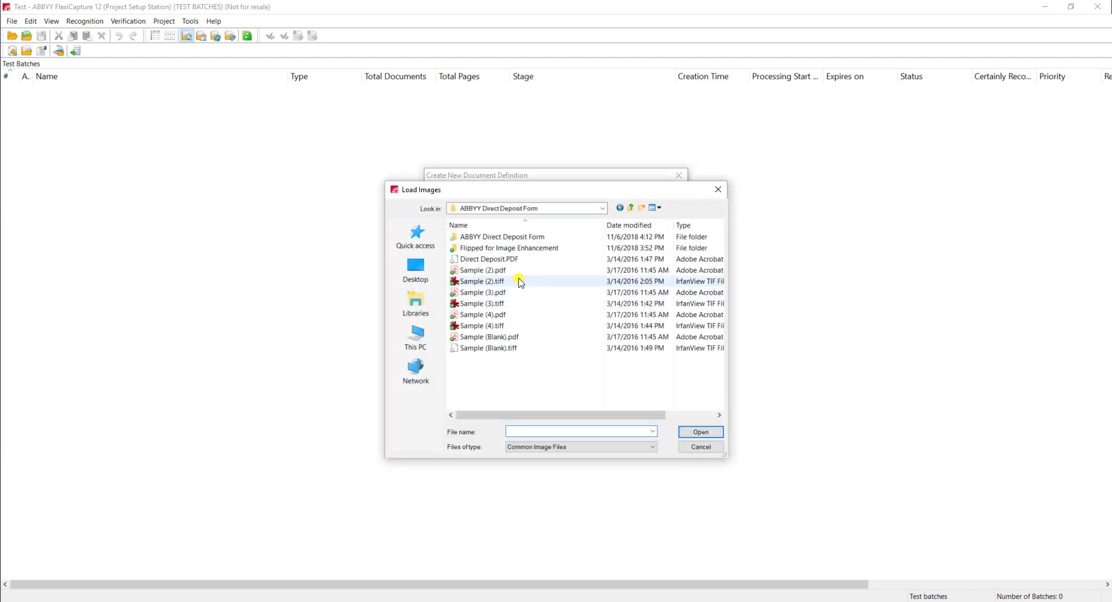
click(699, 432)
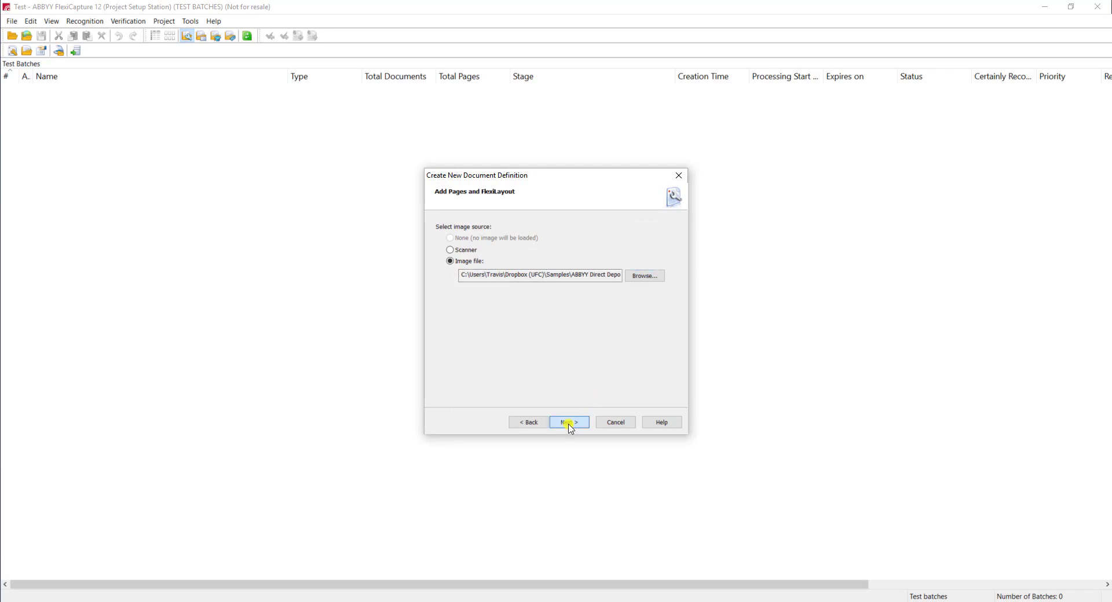
click(567, 422)
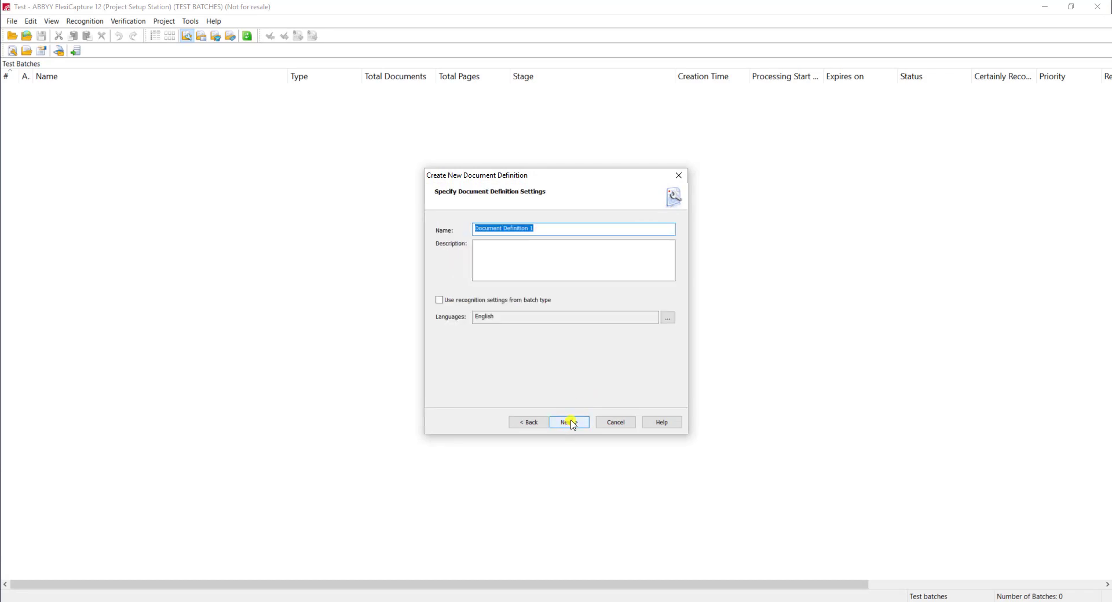
Step: Name the new document definition Direct Deposit
text(Direct D)
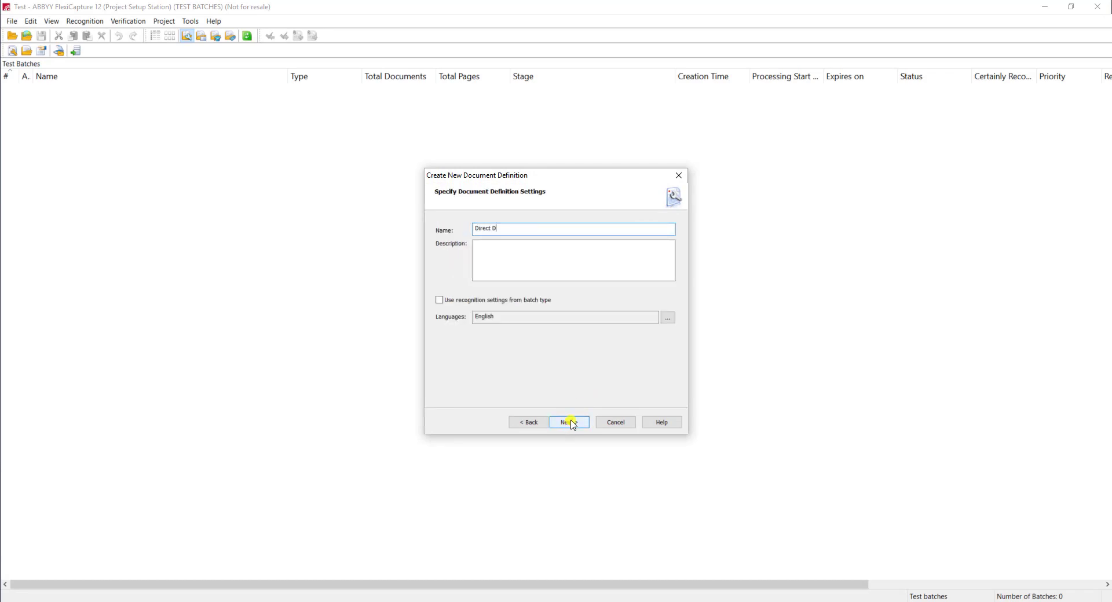
text(eposit)
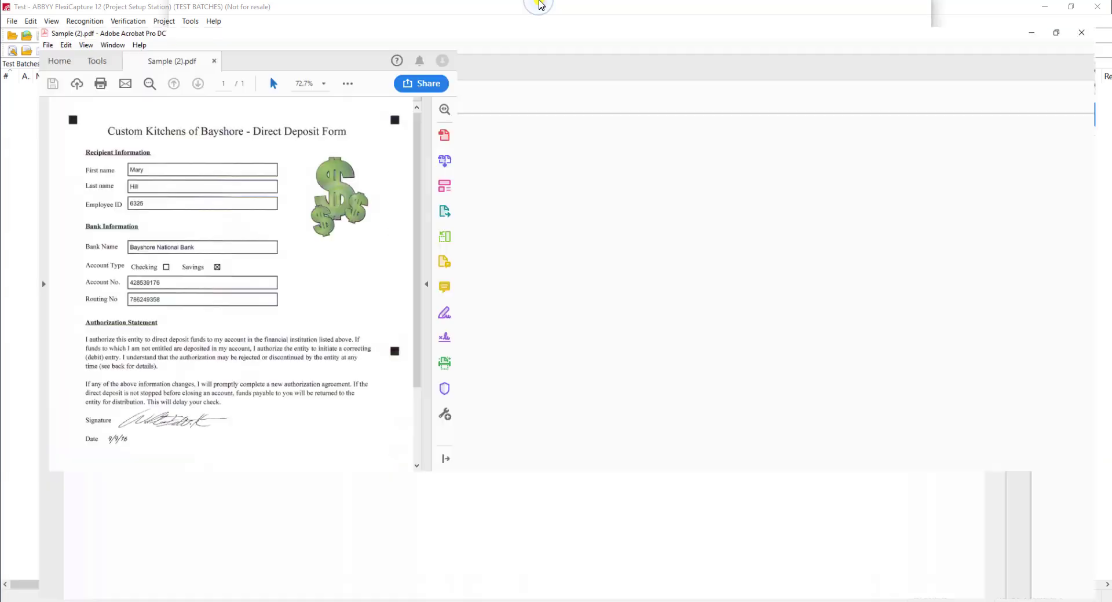
Step: Review the recipient and bank fields of Sample (2).pdf in Acrobat
click(1056, 33)
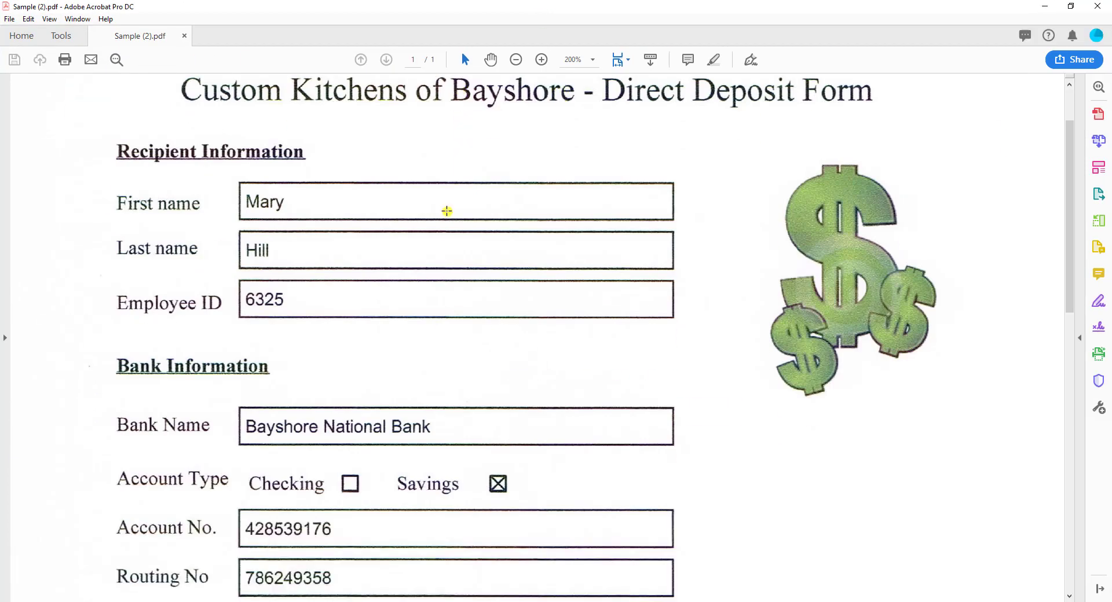
scroll(down, 3)
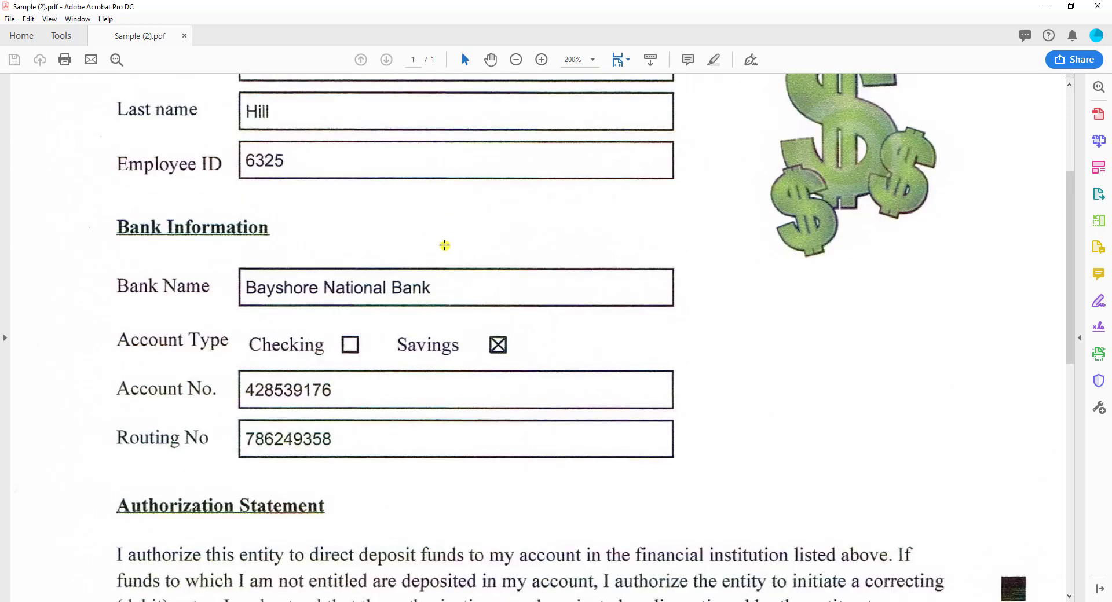
scroll(down, 3)
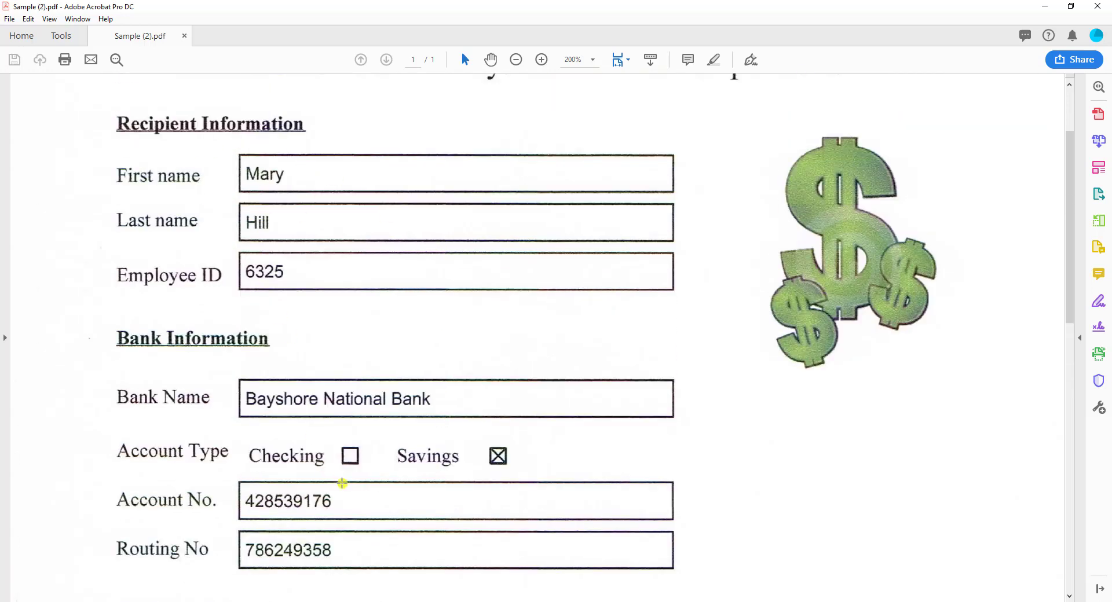
scroll(down, 3)
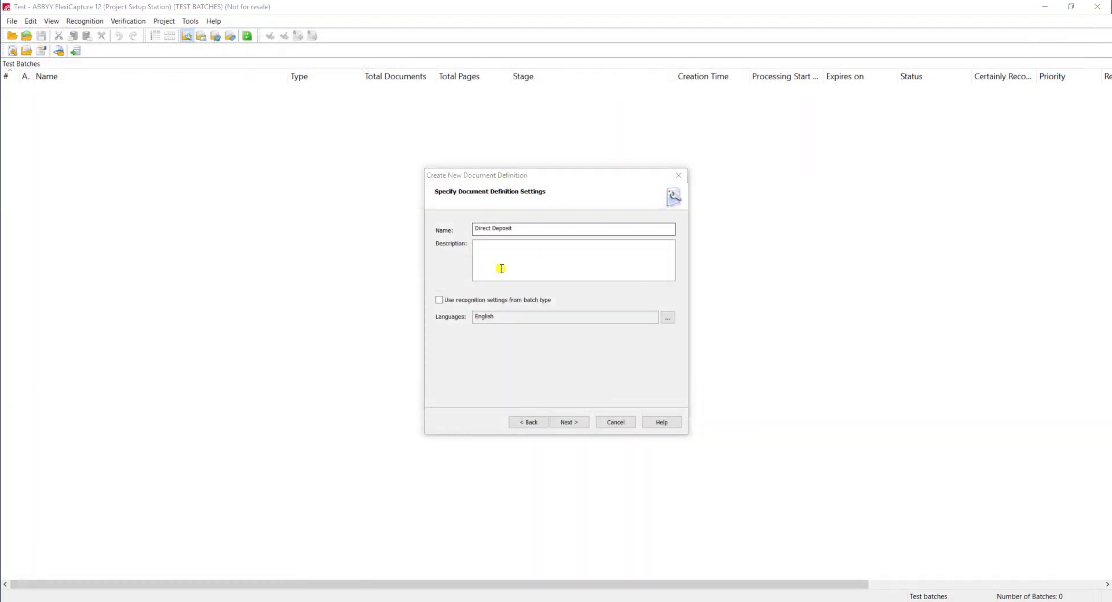
Step: Finish creating Direct Deposit without auto-detected Text or Checkmark fields
click(567, 422)
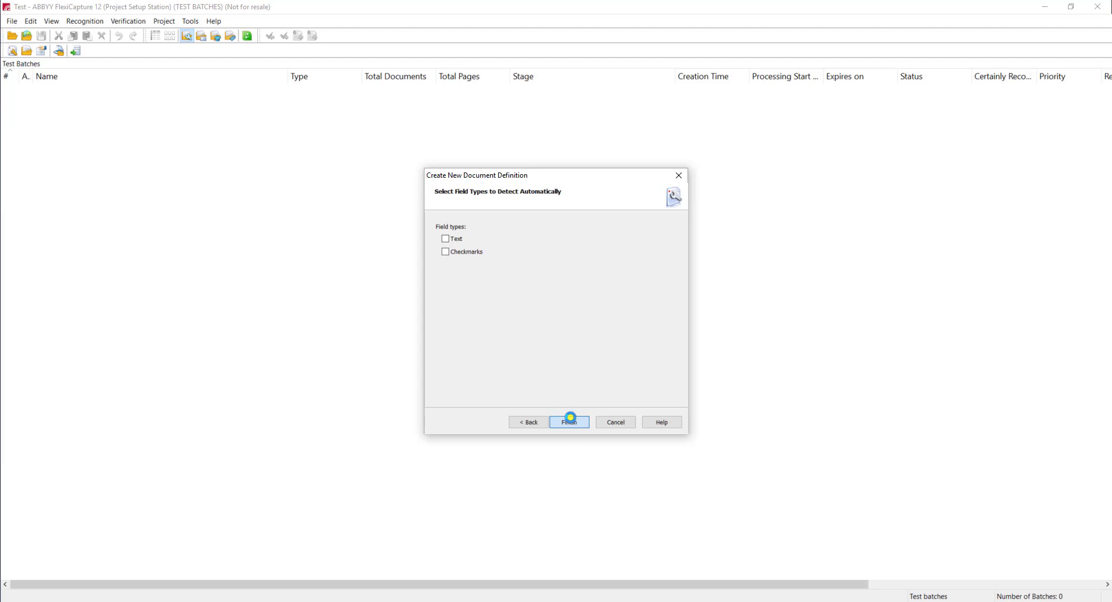
click(569, 422)
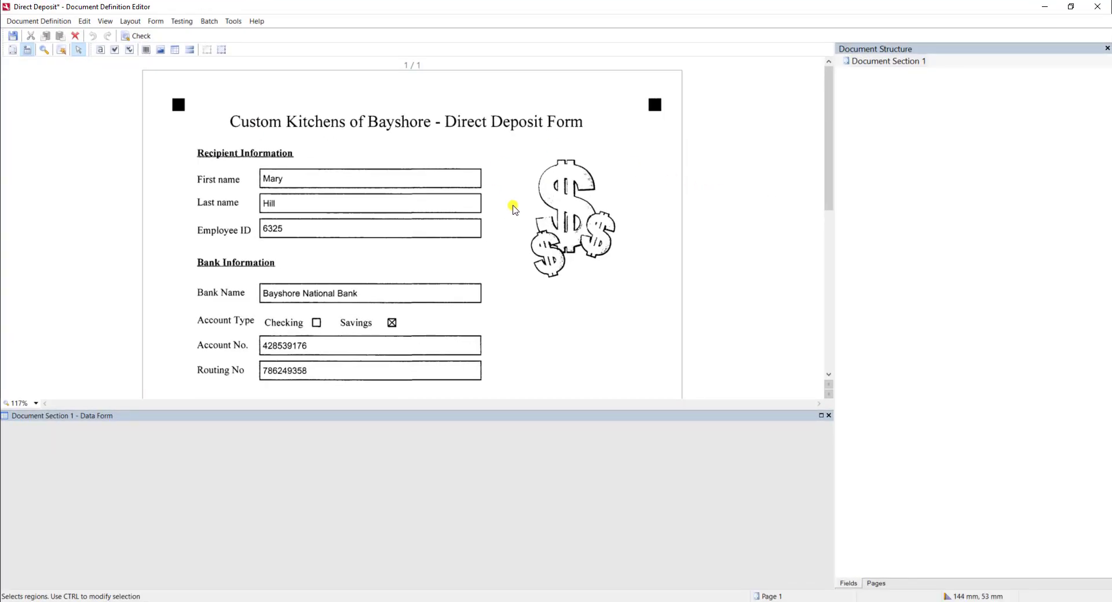
Step: Switch to the Create Text tool to draw text fields on the form
click(99, 49)
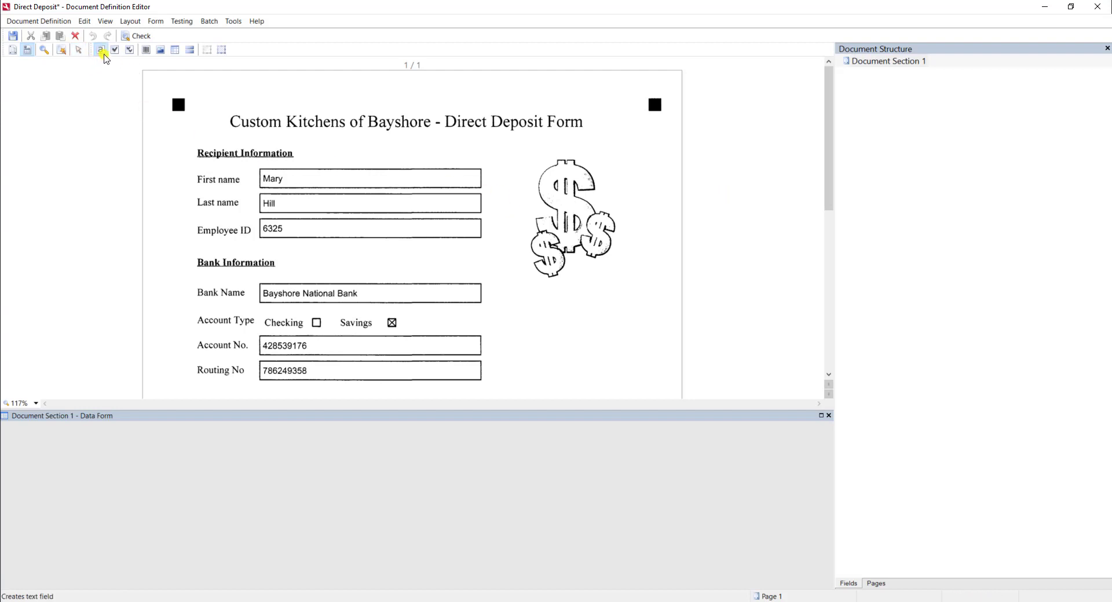
mouse_move(130, 48)
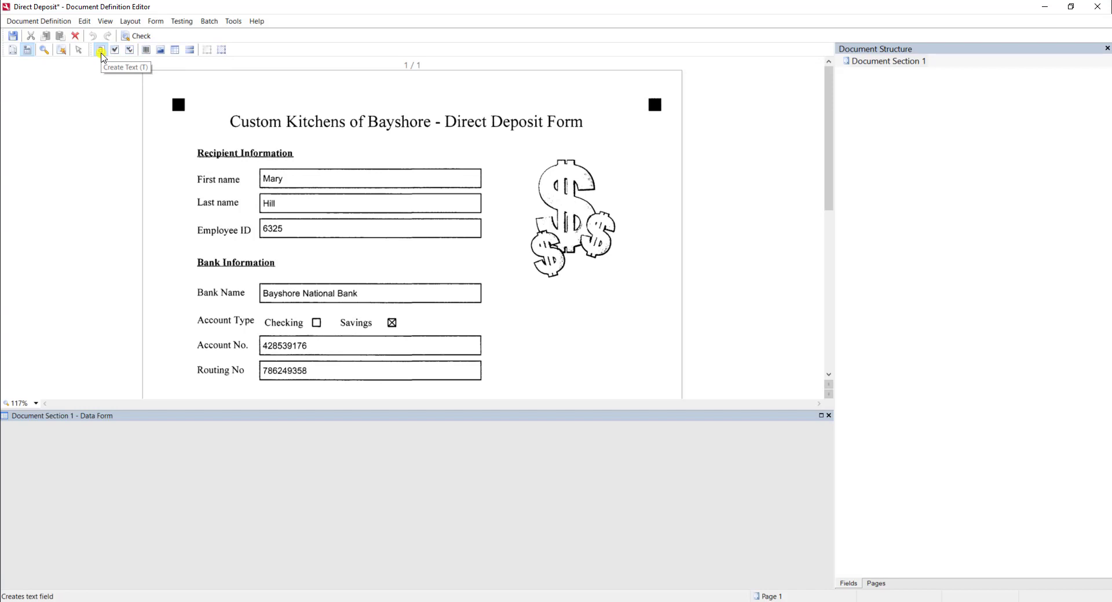
mouse_move(128, 50)
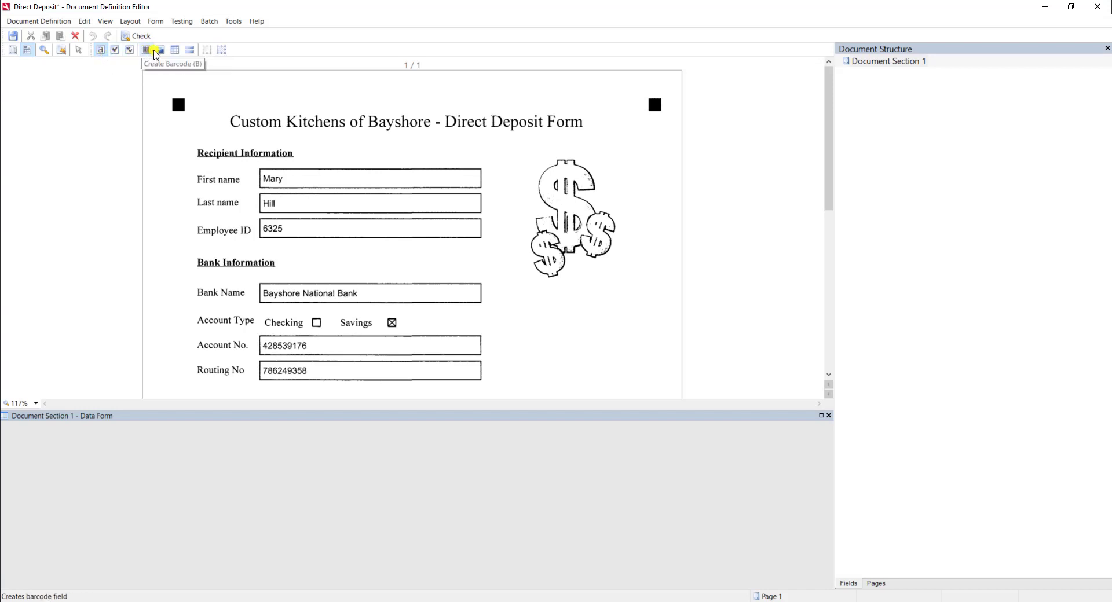
mouse_move(175, 50)
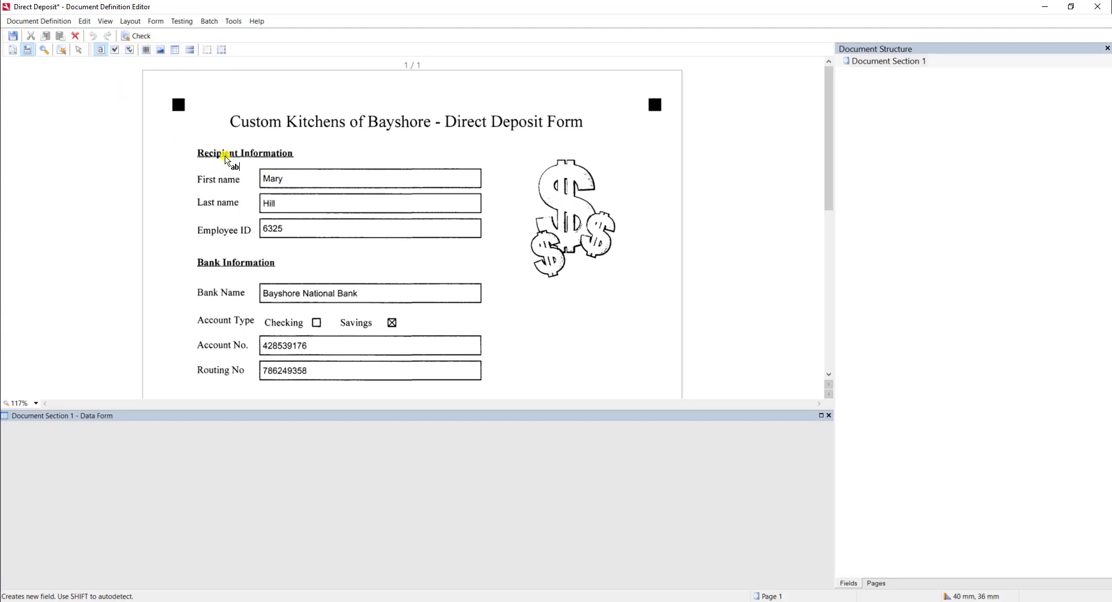
mouse_move(172, 133)
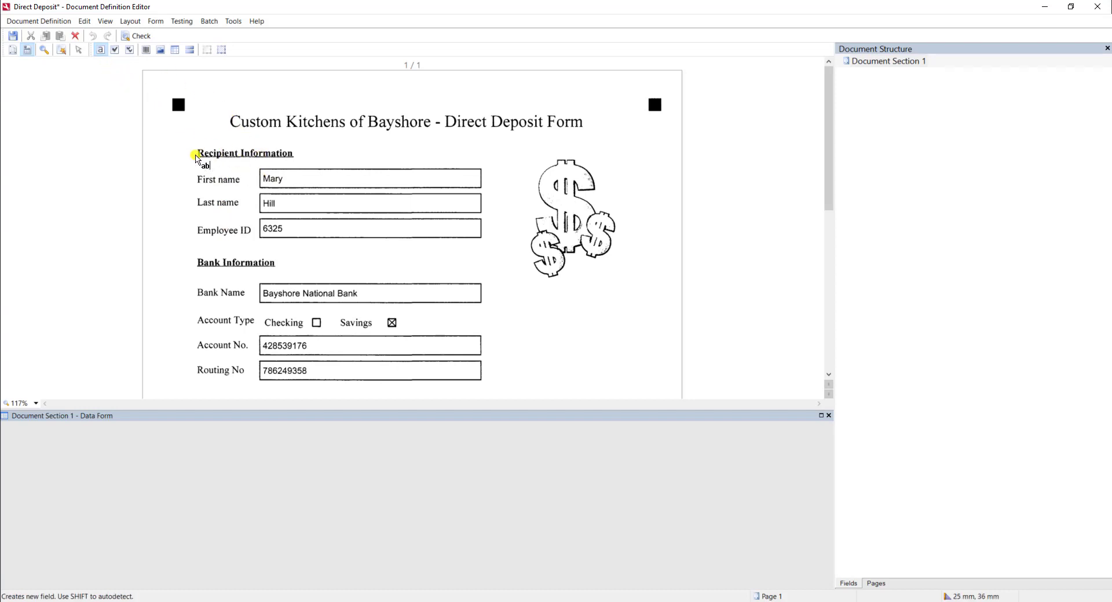
mouse_move(311, 191)
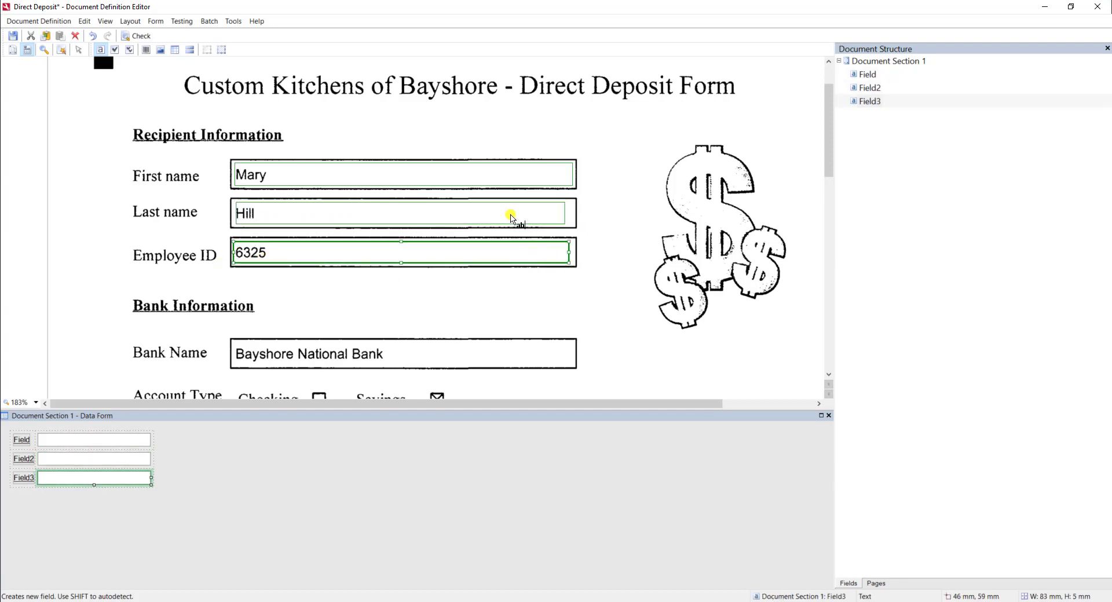
right_click(400, 174)
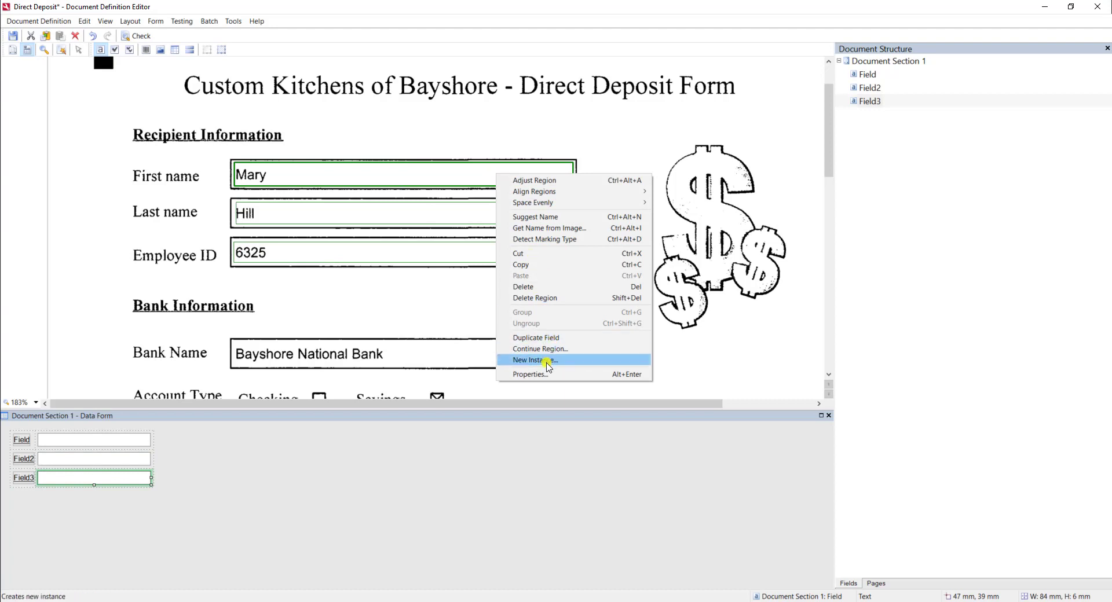
click(528, 374)
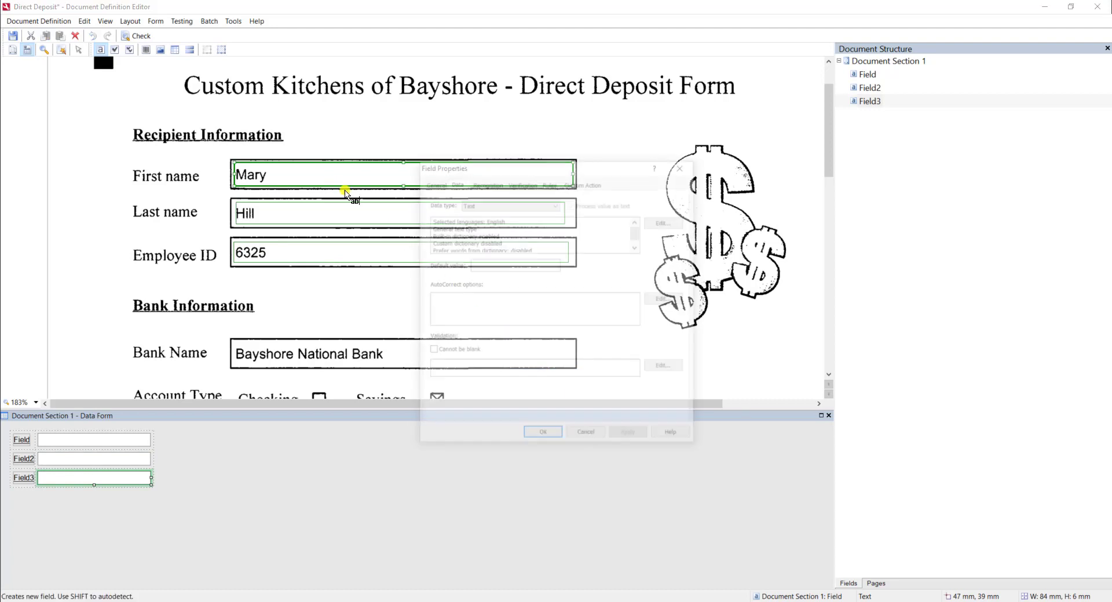
click(432, 181)
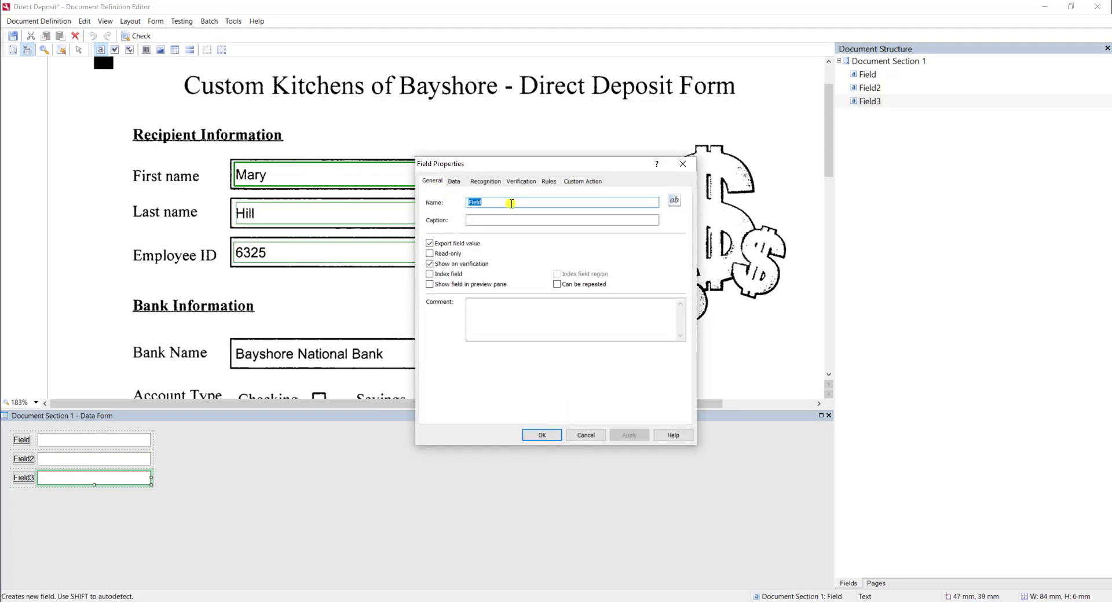
text(First N)
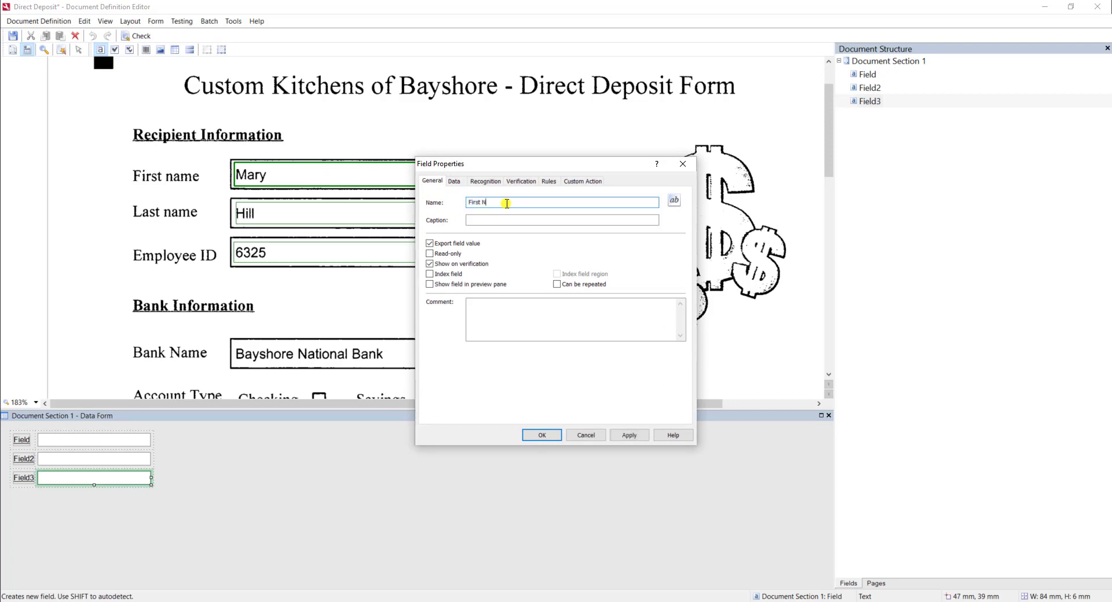
click(454, 181)
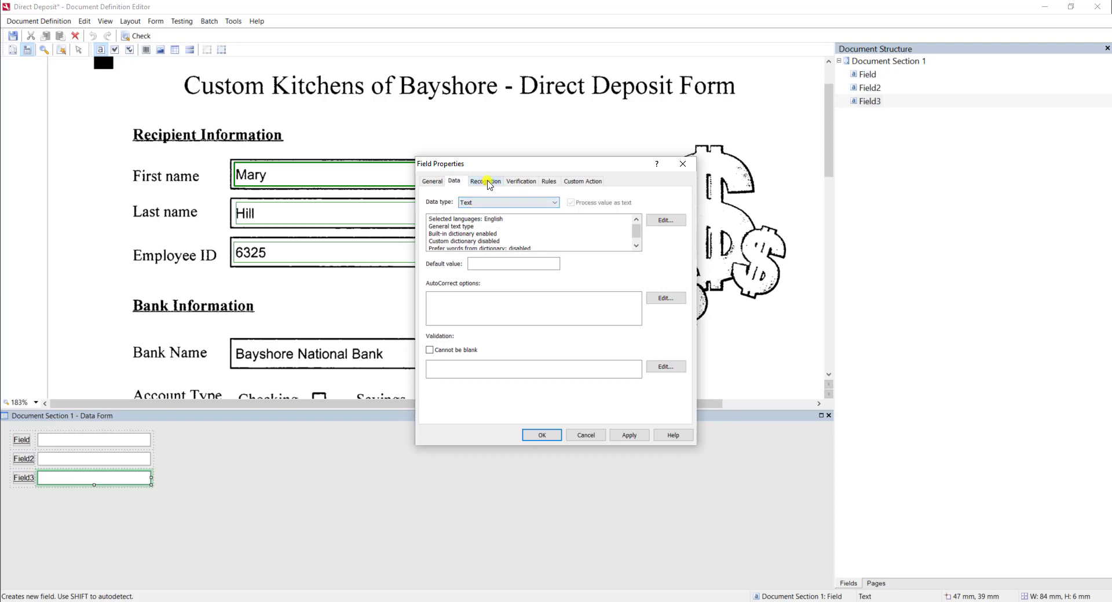
click(486, 180)
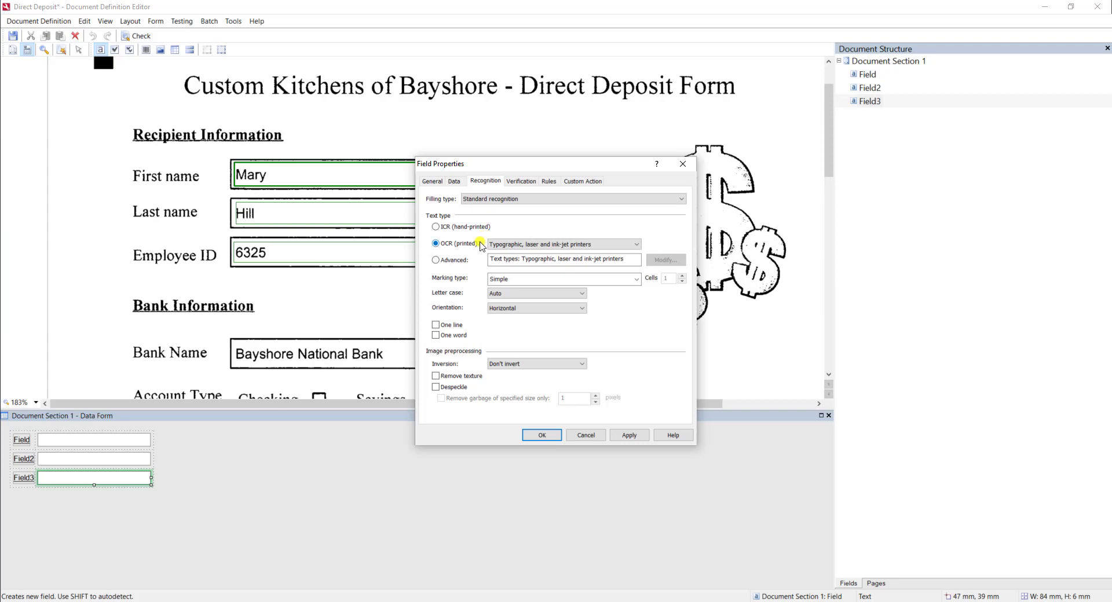
click(520, 180)
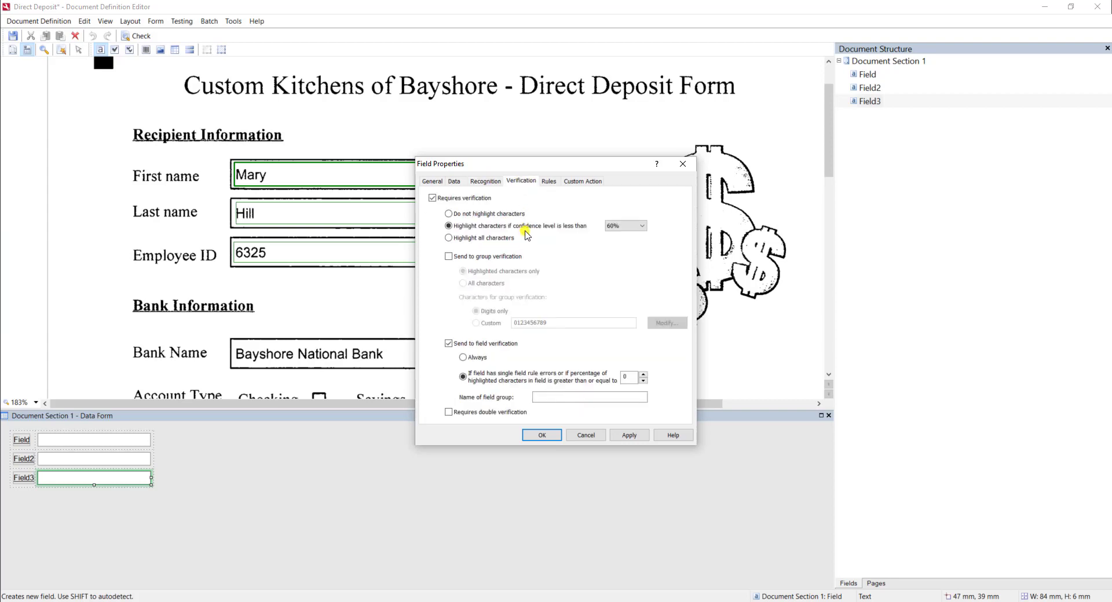
mouse_move(513, 220)
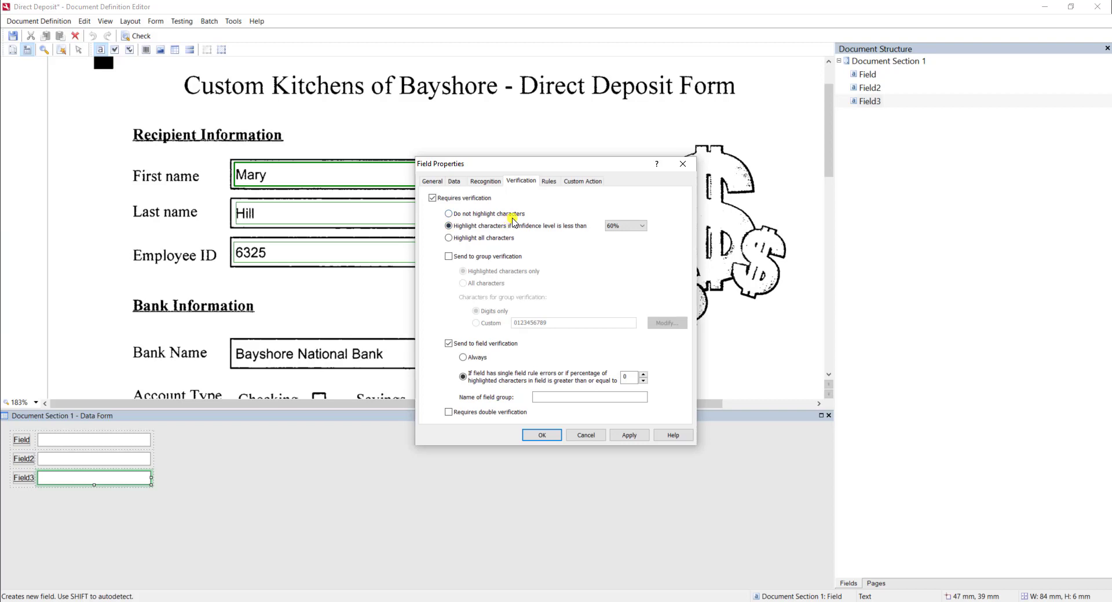
click(548, 181)
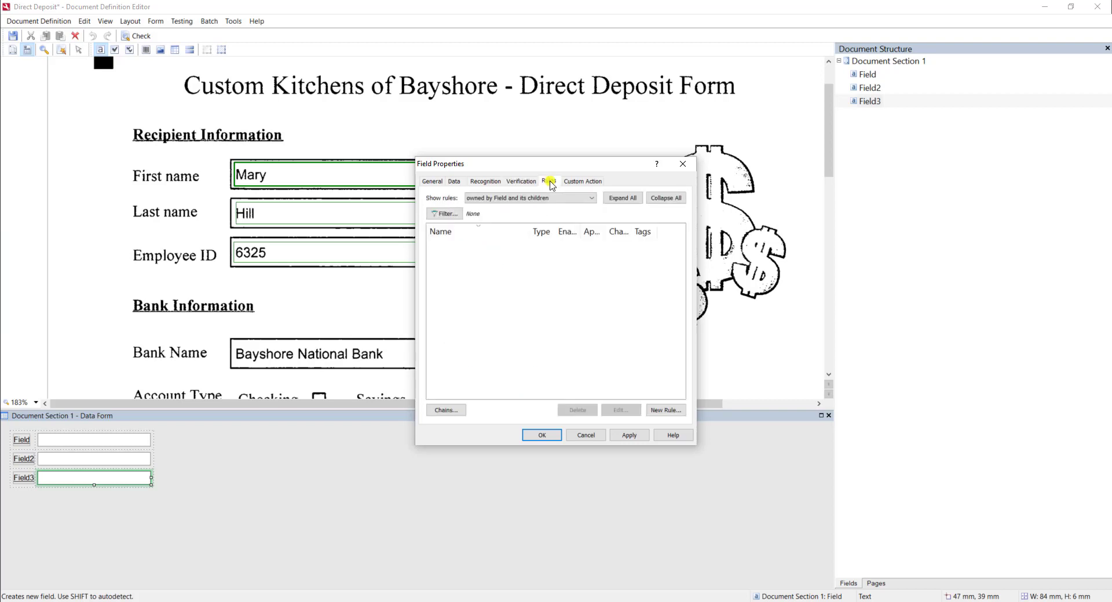
click(582, 180)
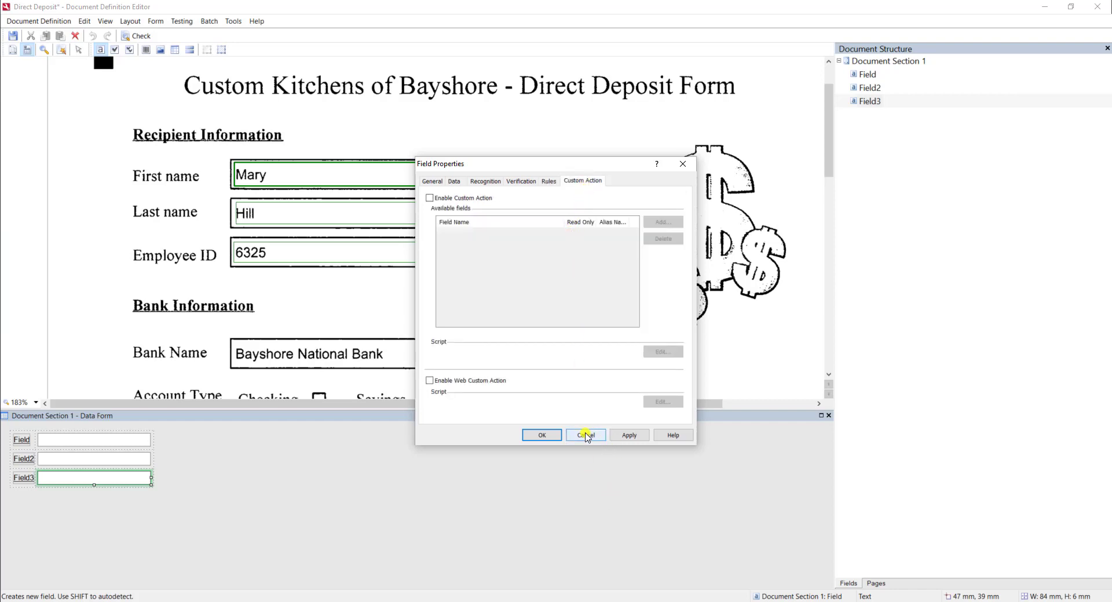
click(585, 435)
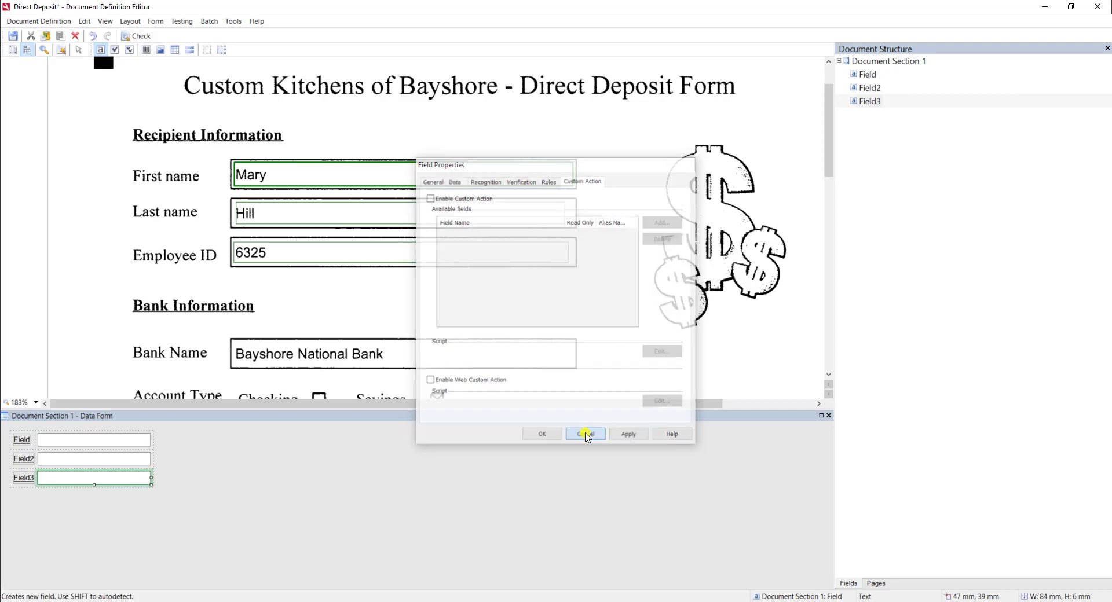
Step: Rename Field, Field2 and Field3 to FirstName, LastName and EmployeeID
click(584, 433)
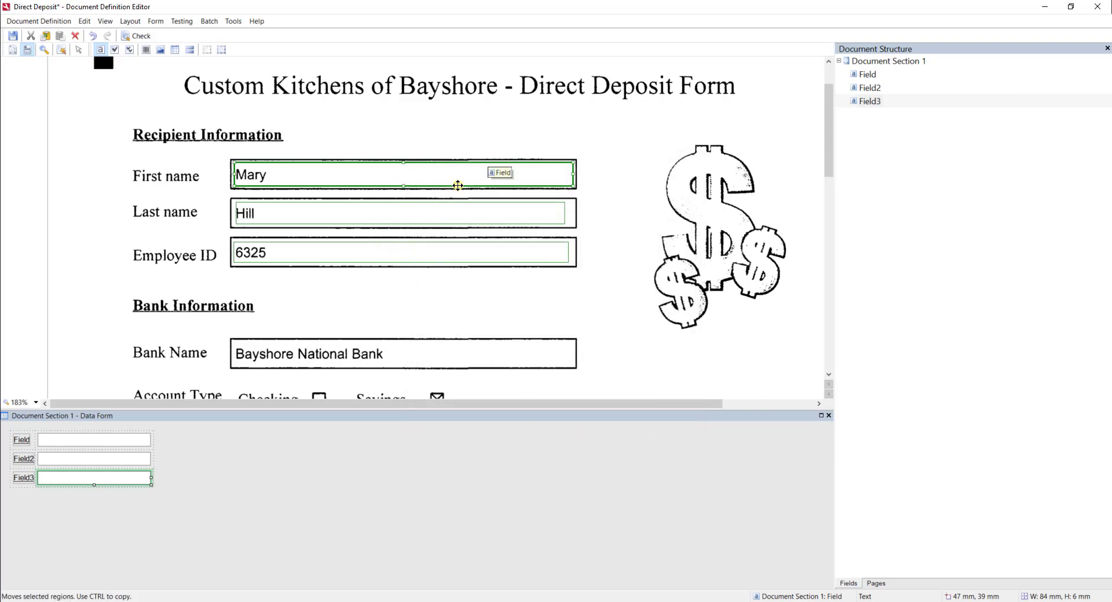
click(867, 74)
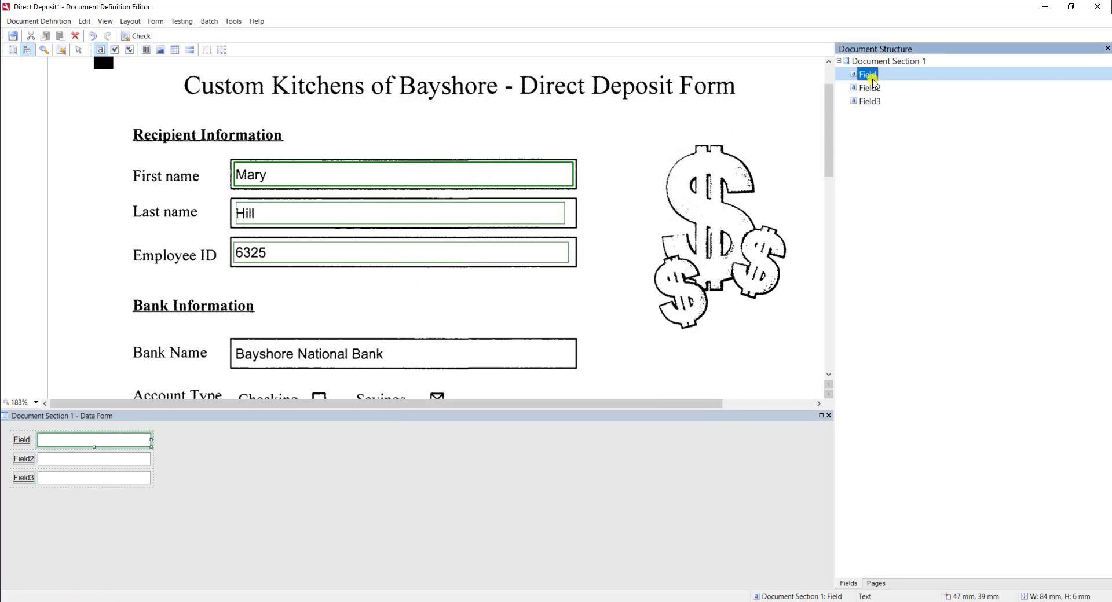
text(FirstNam)
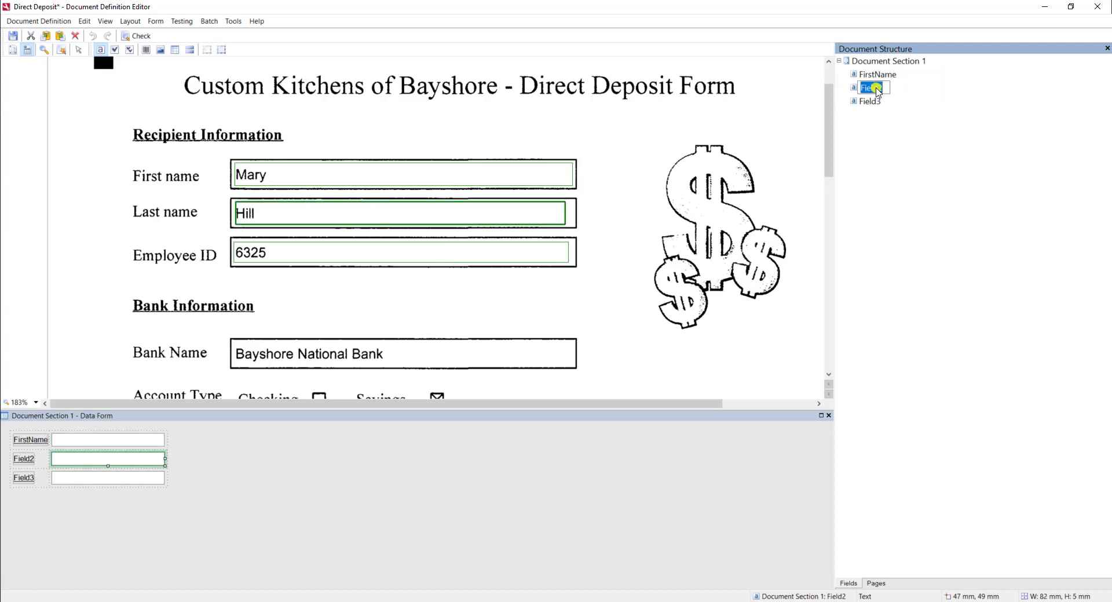
text(LastName)
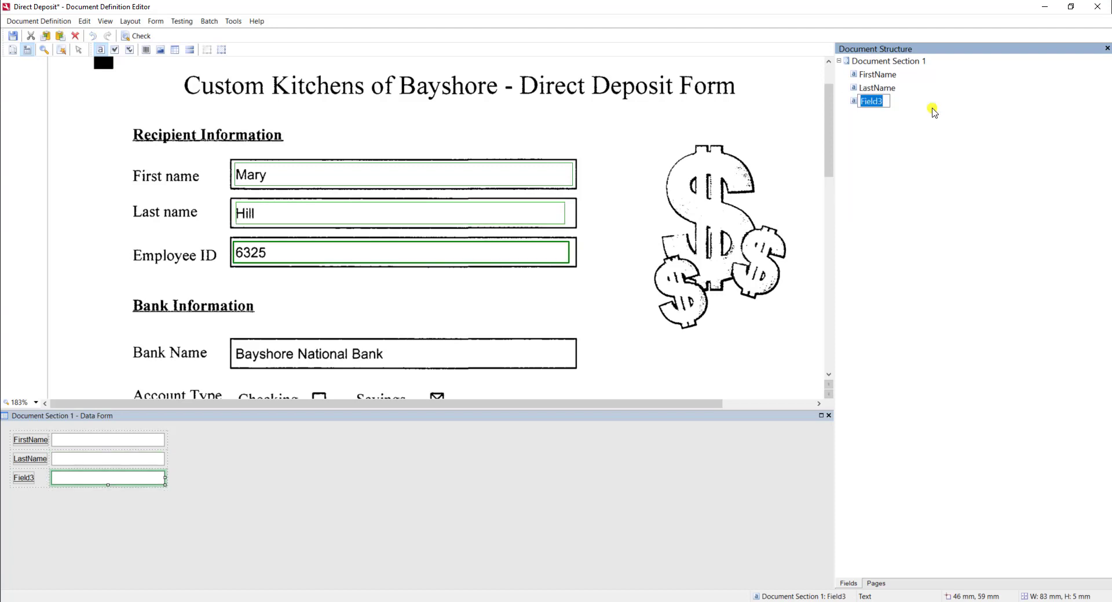
text(EmployeeID)
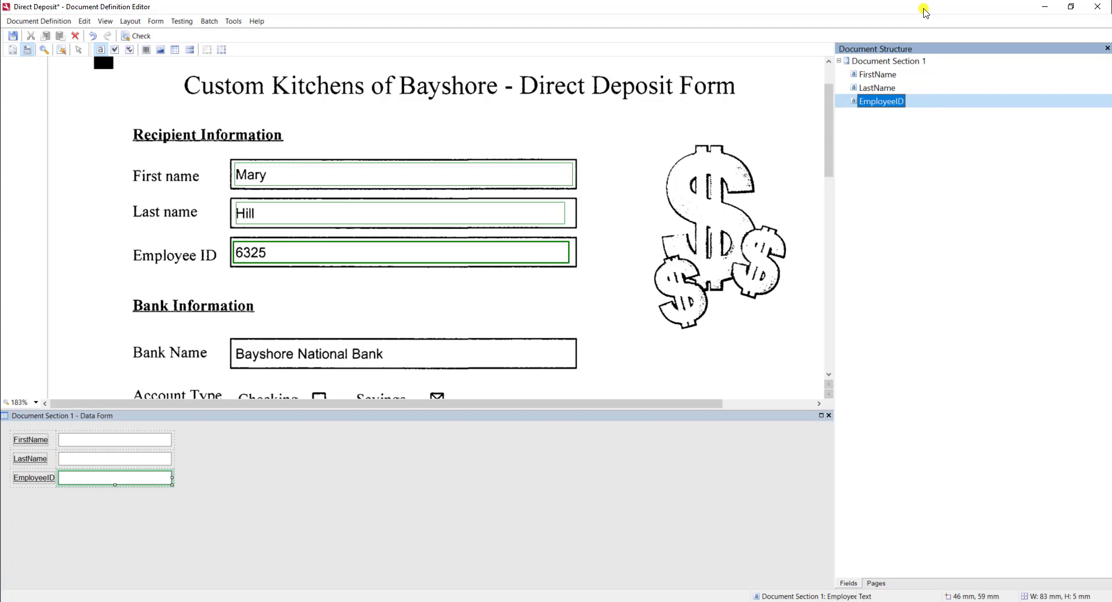
mouse_move(114, 49)
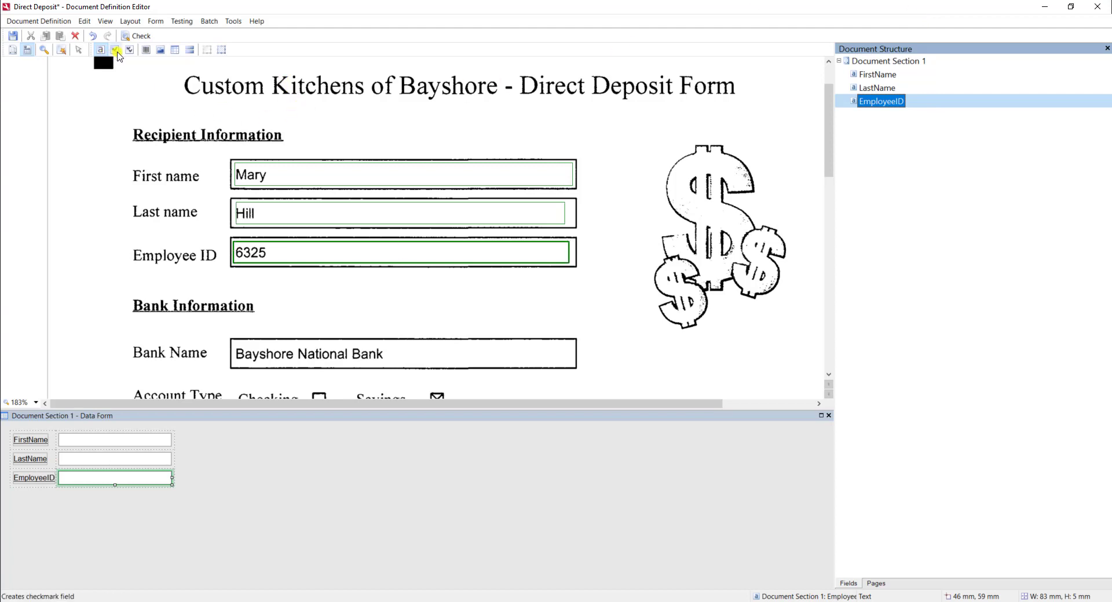
mouse_move(115, 49)
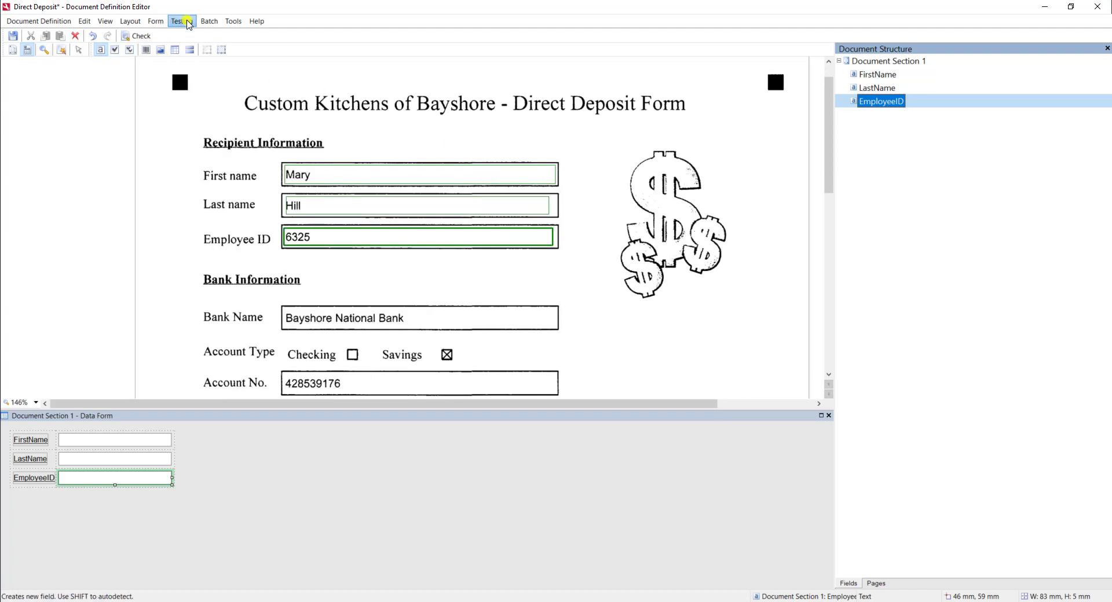
Step: Run a test recognition, verify Mary, Hill and 6325 were extracted, then close the test
click(181, 21)
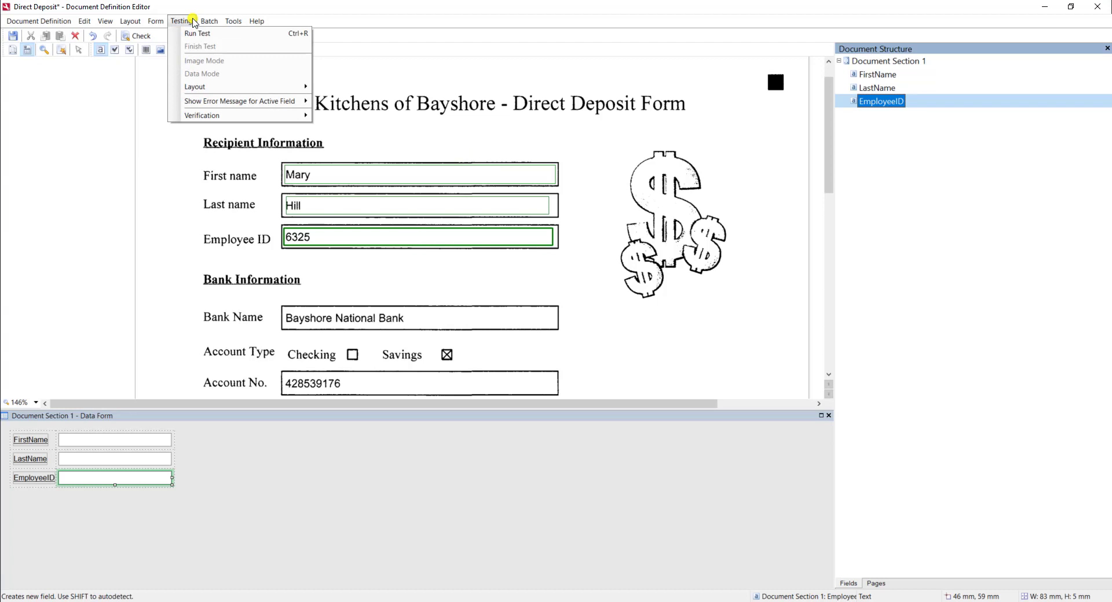
click(196, 34)
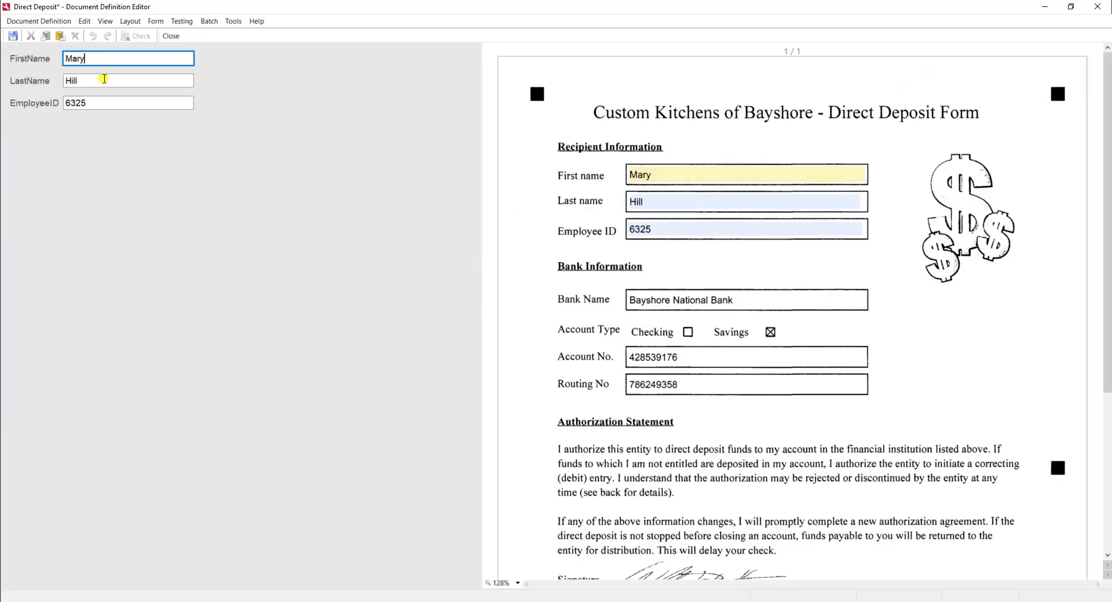
click(127, 103)
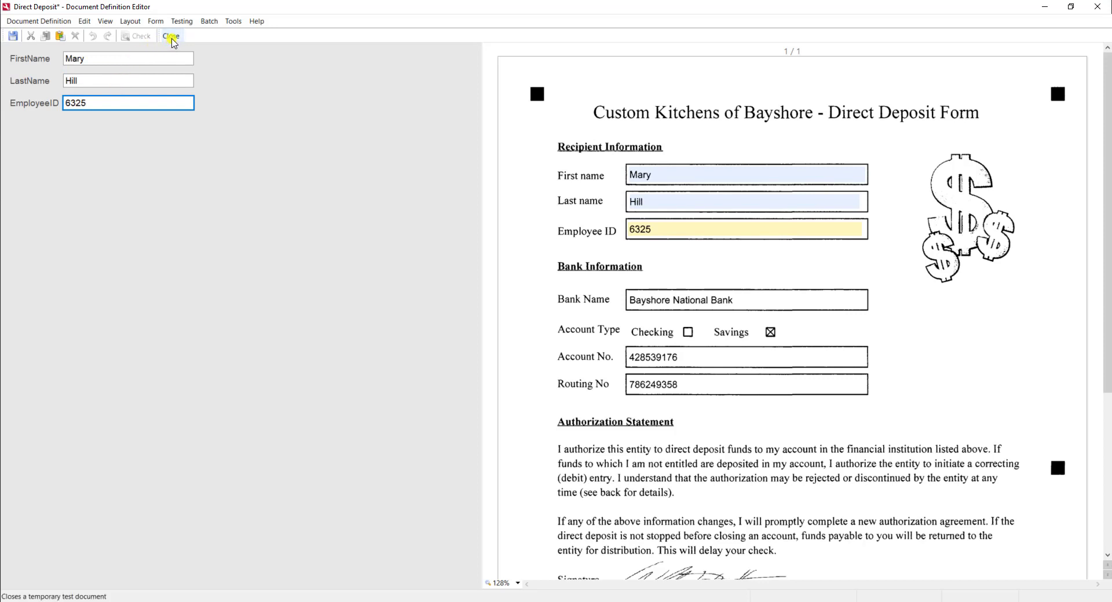
click(171, 36)
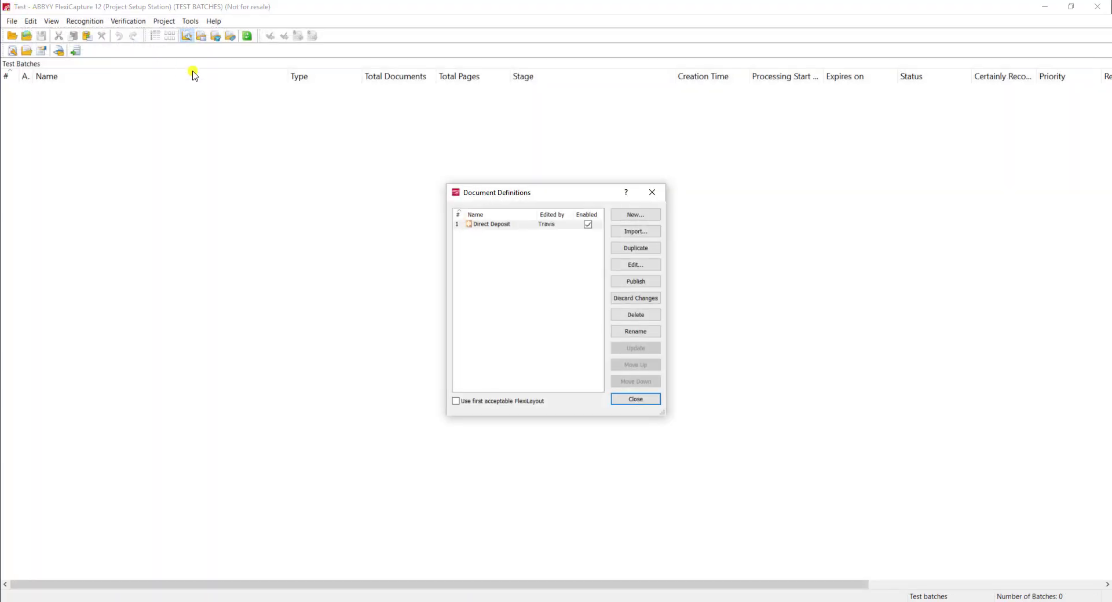
mouse_move(539, 197)
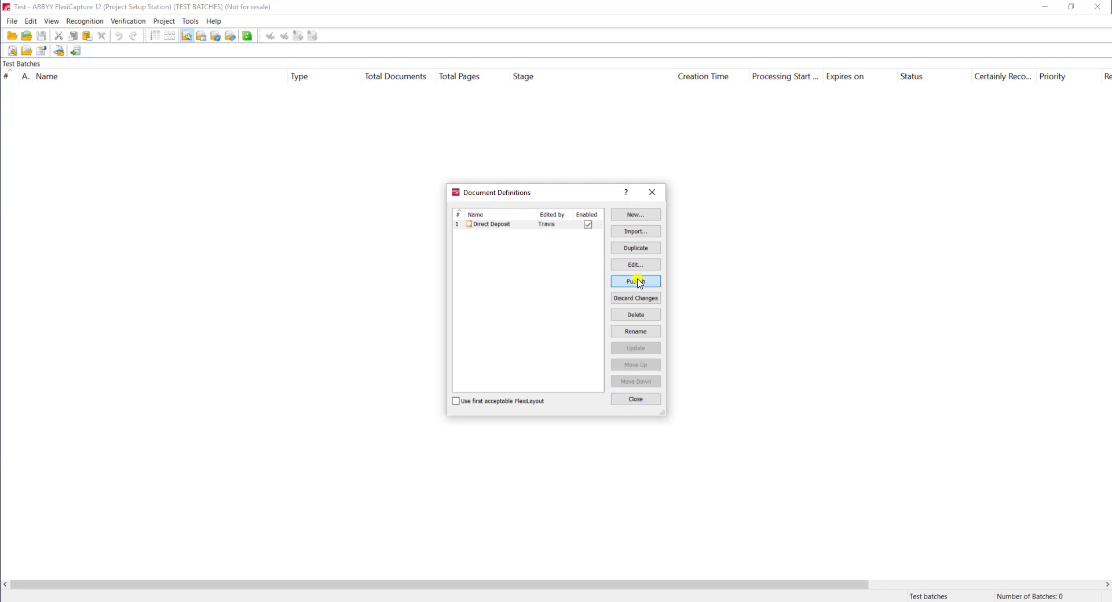
Step: Publish the Direct Deposit definition and close the Document Definitions dialog
click(634, 281)
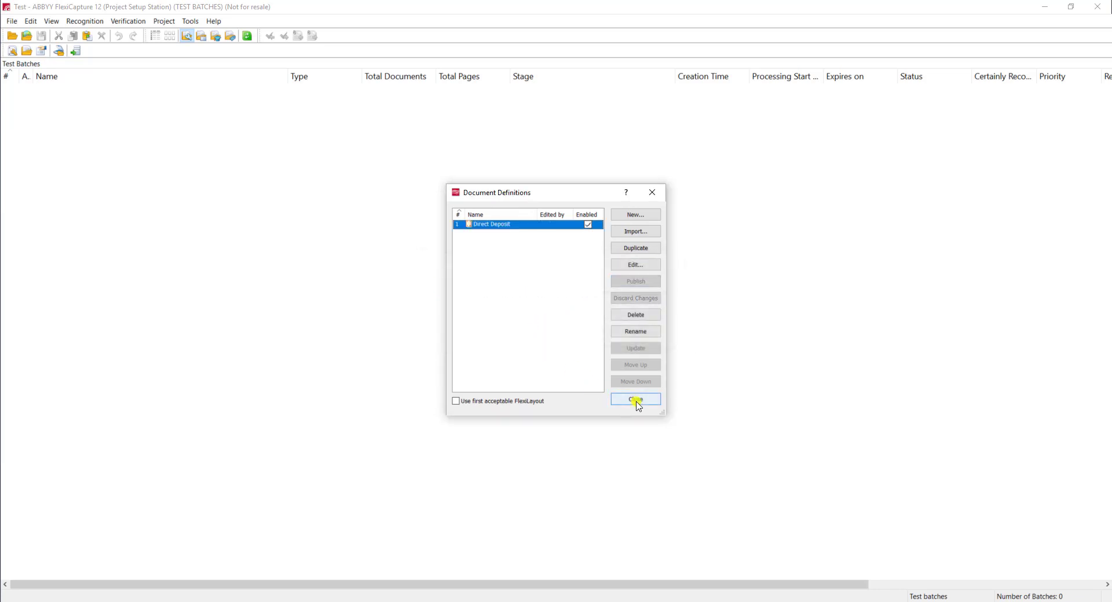
click(634, 398)
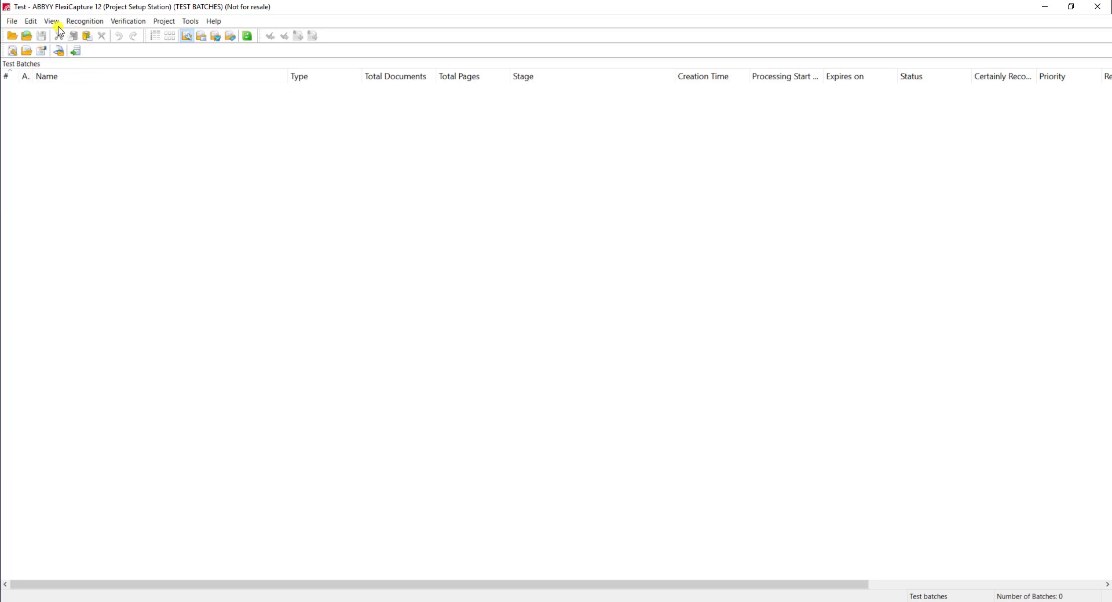
Step: Create TestBatch and load Sample (2).pdf, Sample (3).pdf and Sample (4).pdf for recognition
click(50, 21)
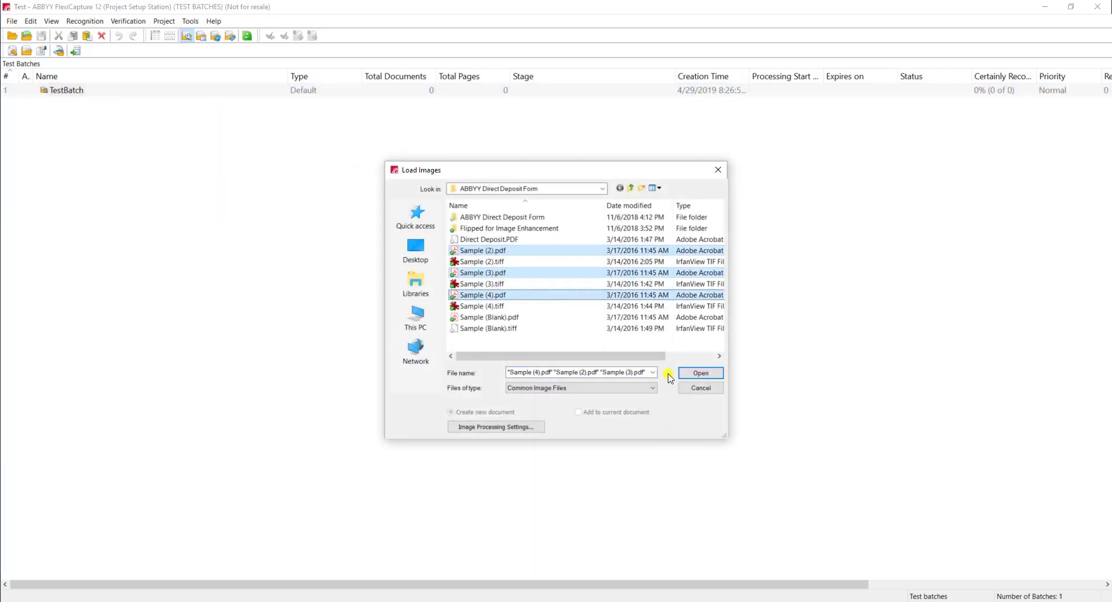
click(700, 373)
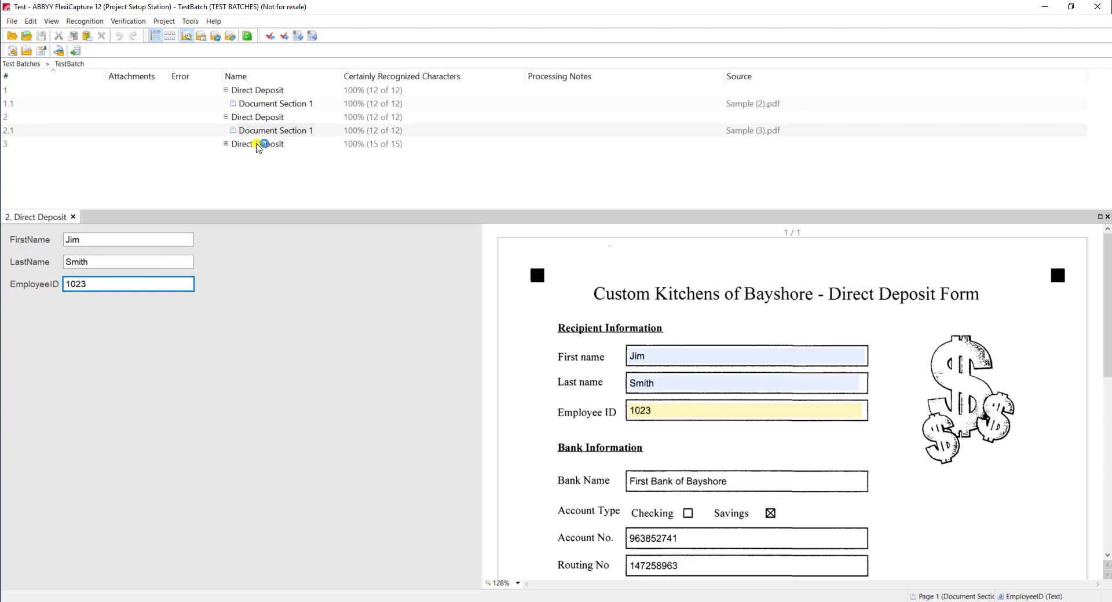
click(226, 144)
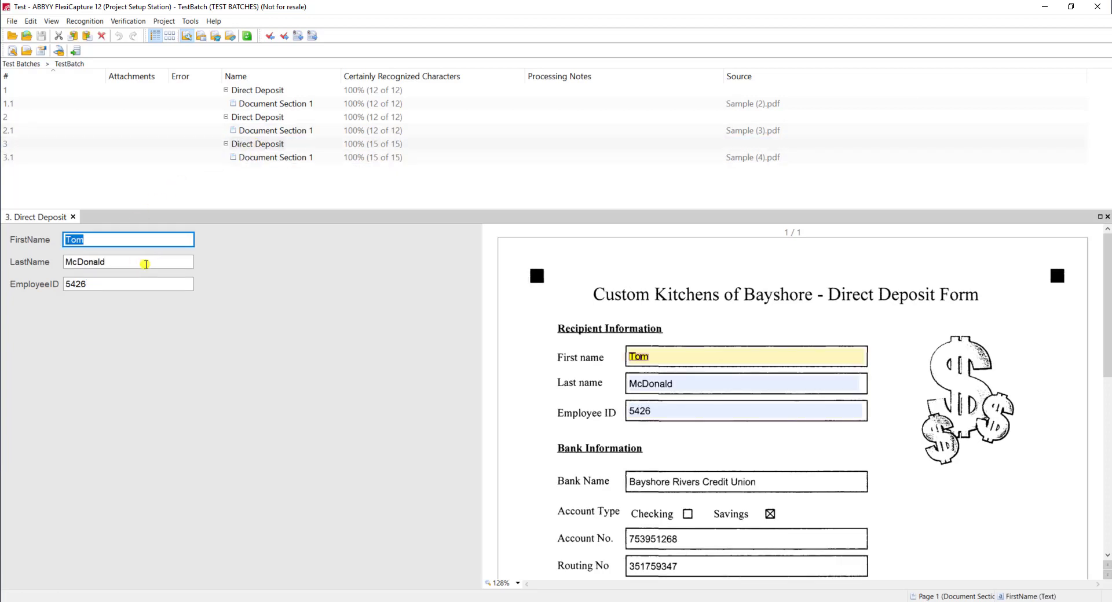
mouse_move(144, 216)
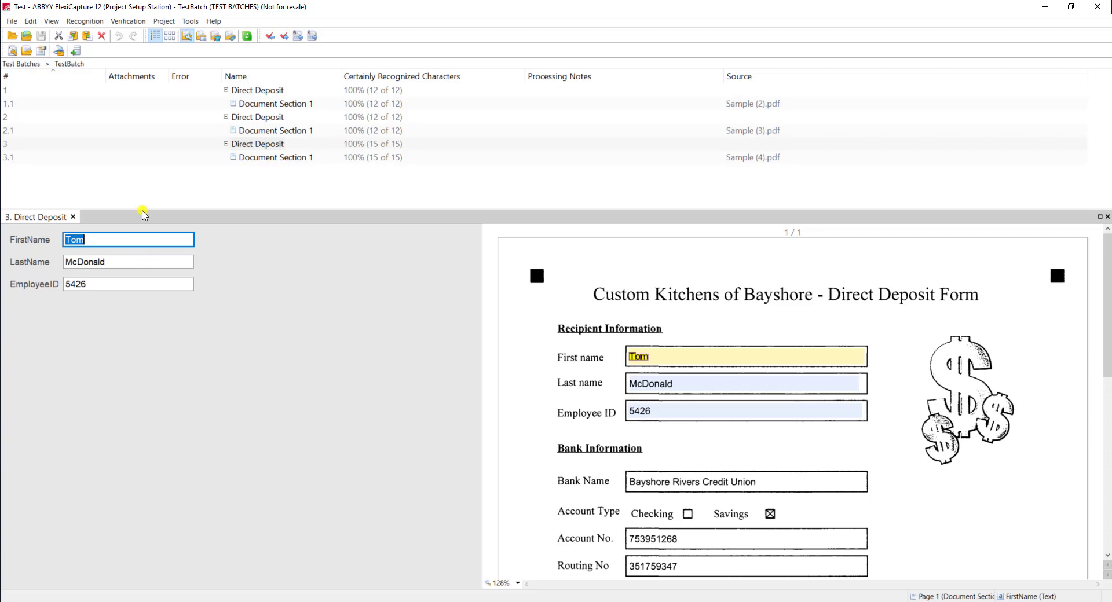
click(11, 21)
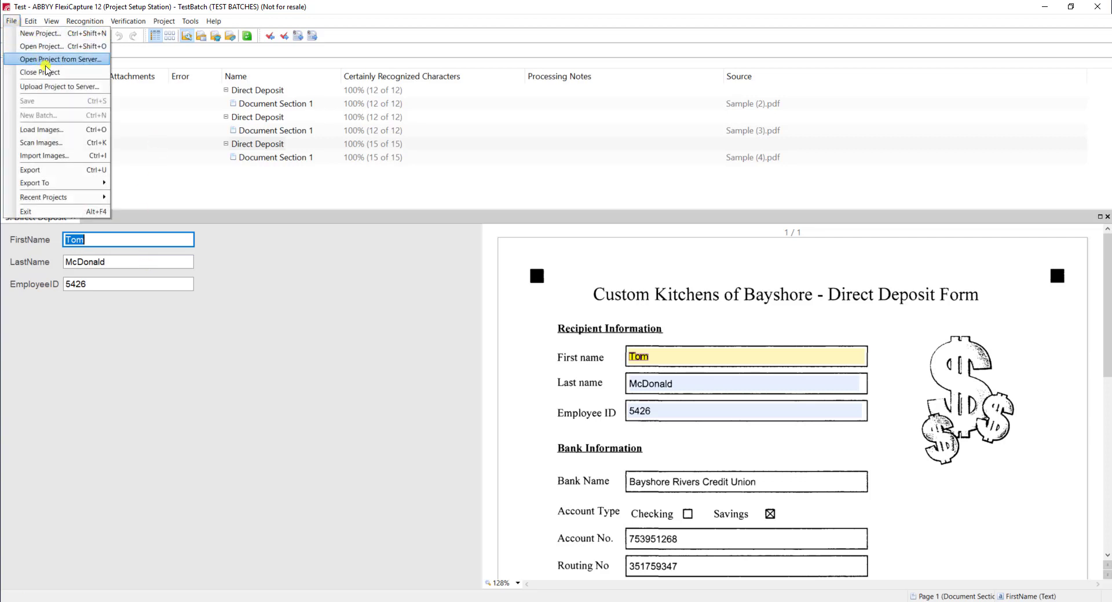